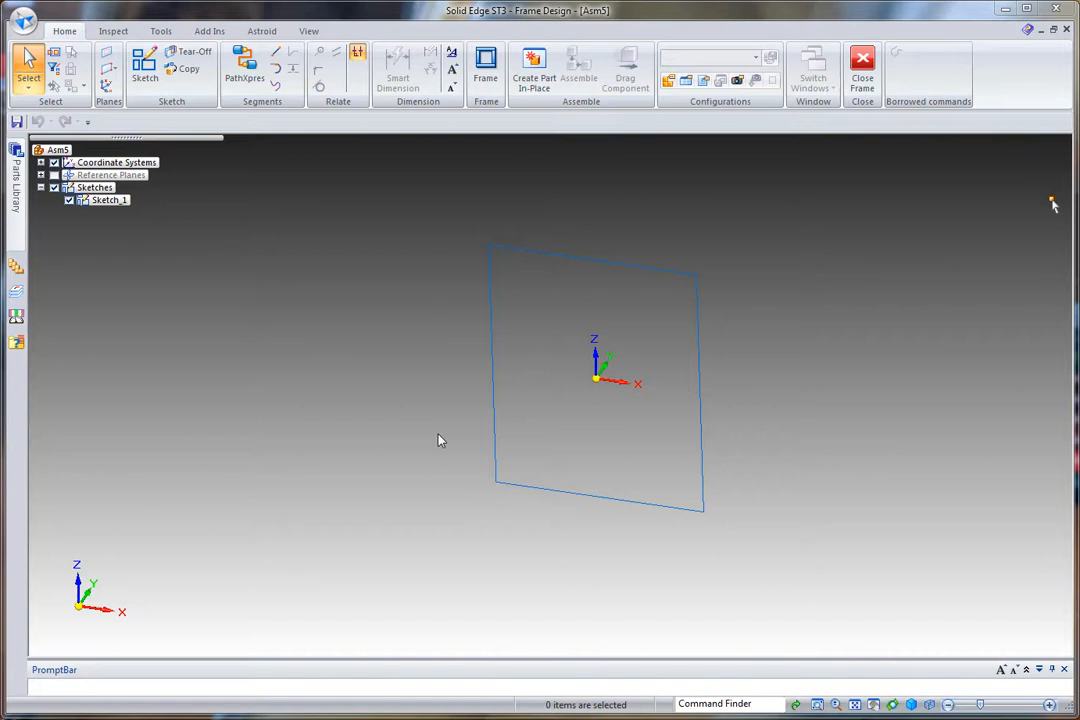
mouse_move(421, 404)
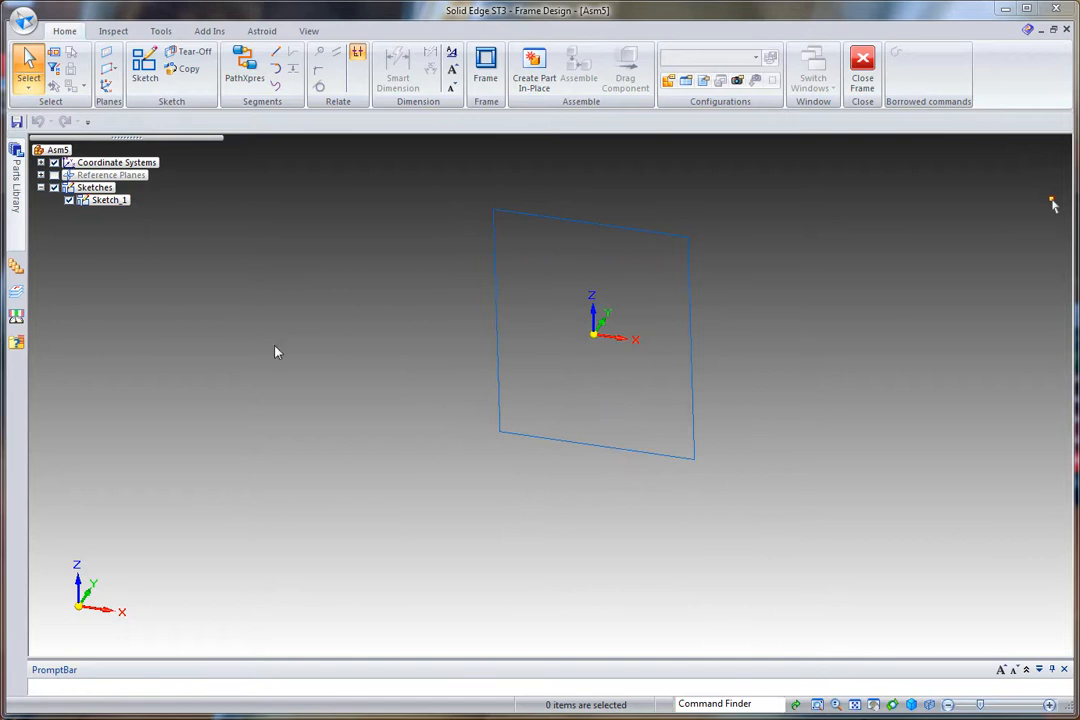
mouse_move(446, 372)
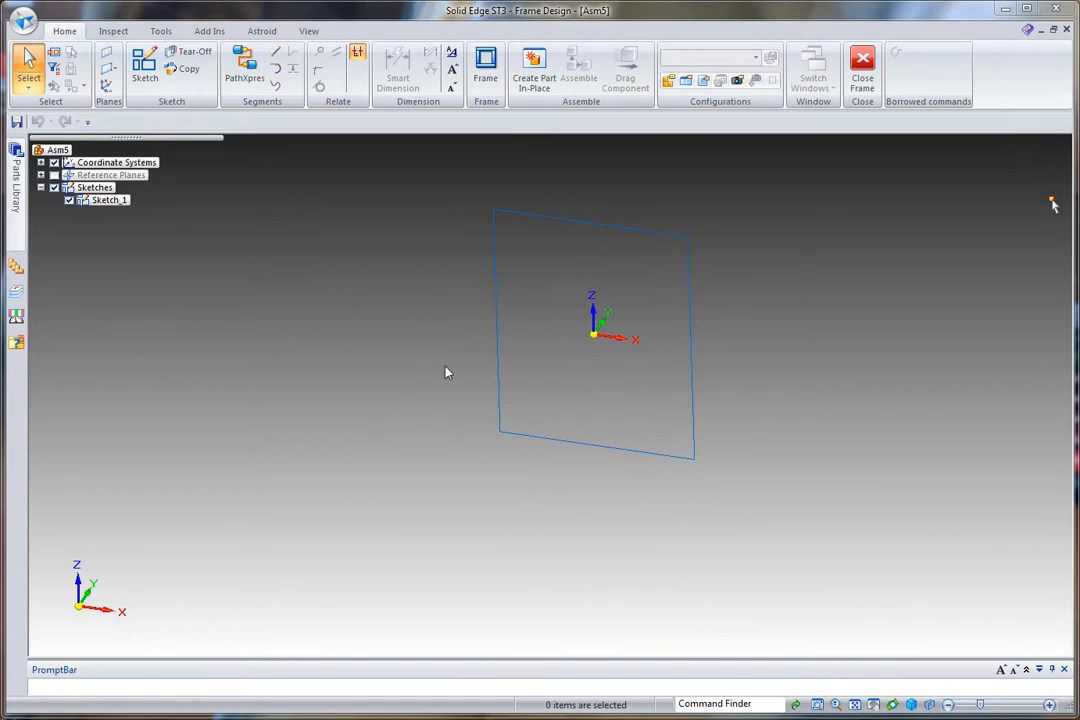
mouse_move(280, 60)
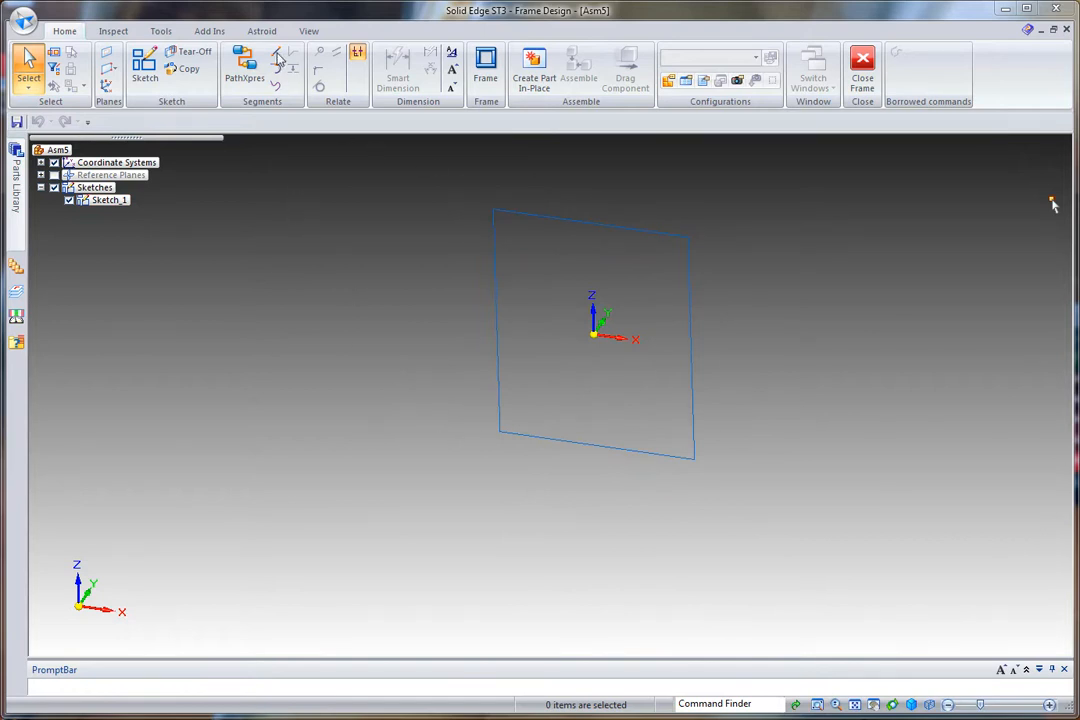
Draw base lines from the square's lower corners, dimension one to 10 in, and close the outline
left_click(277, 52)
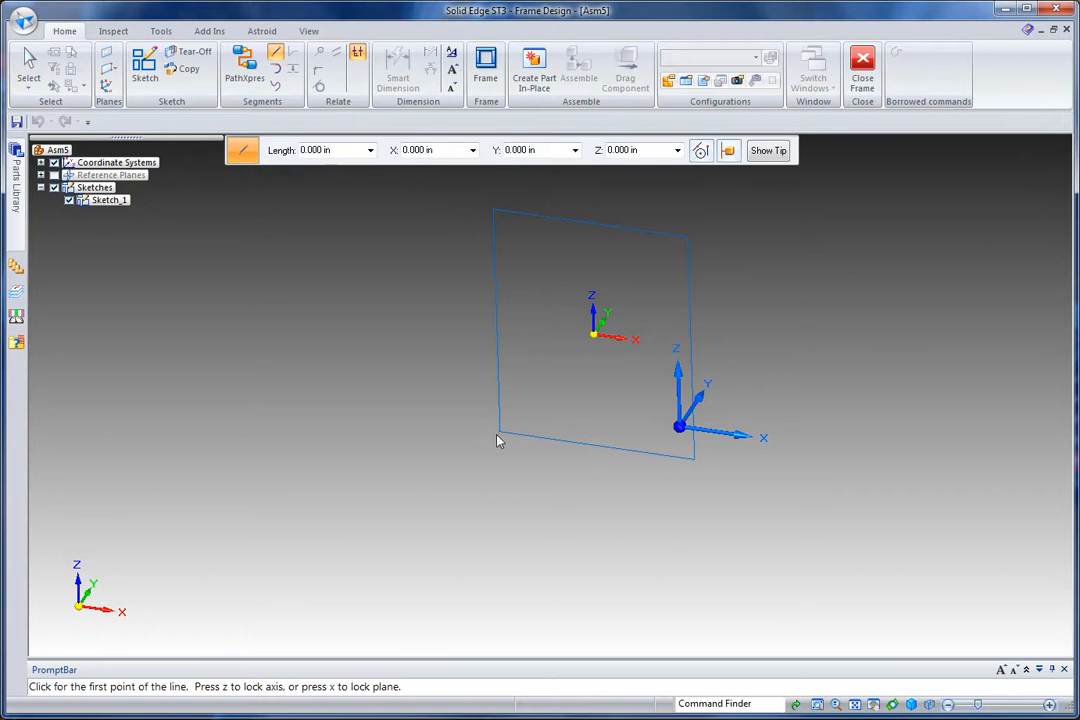
left_click(500, 438)
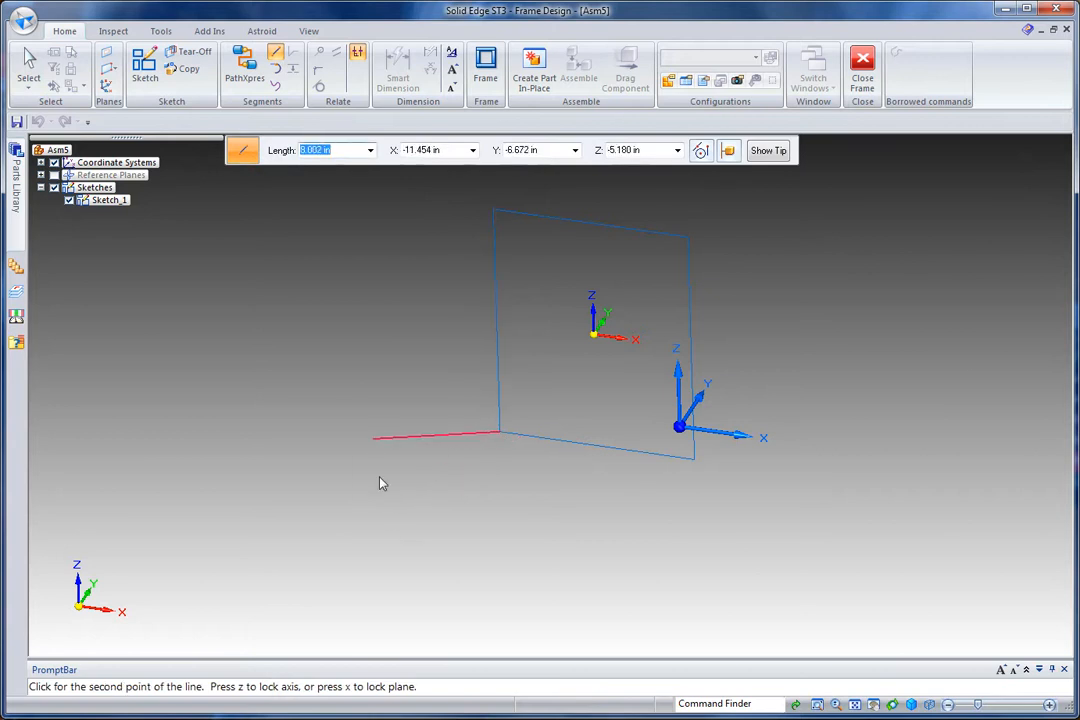
mouse_move(430, 497)
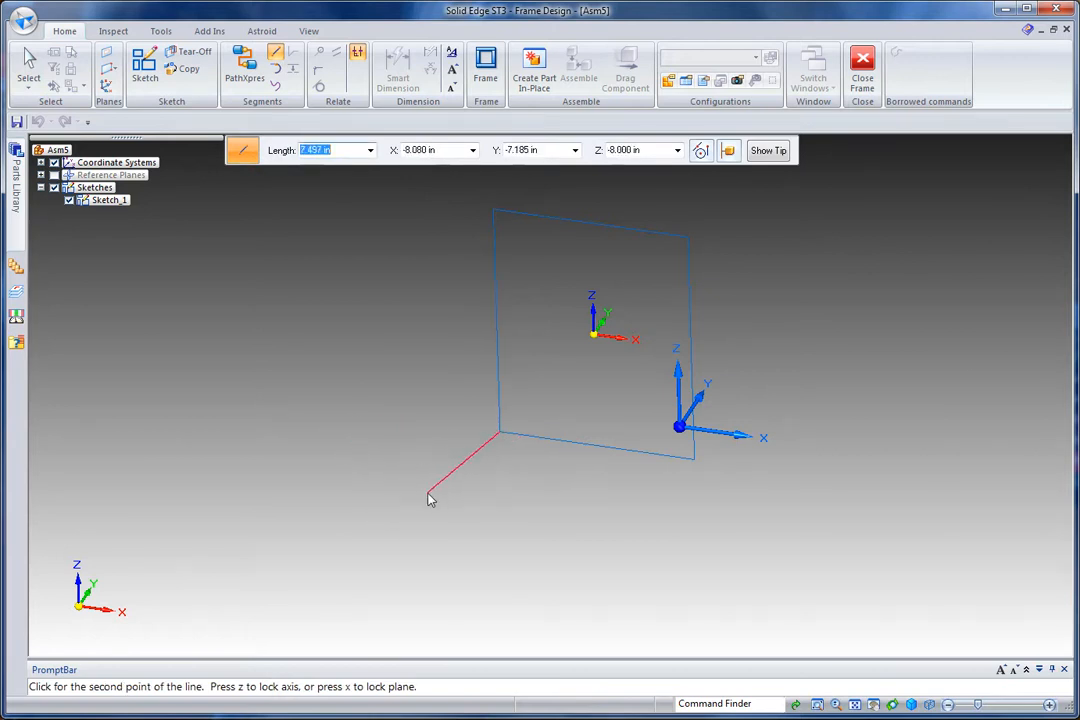
mouse_move(378, 527)
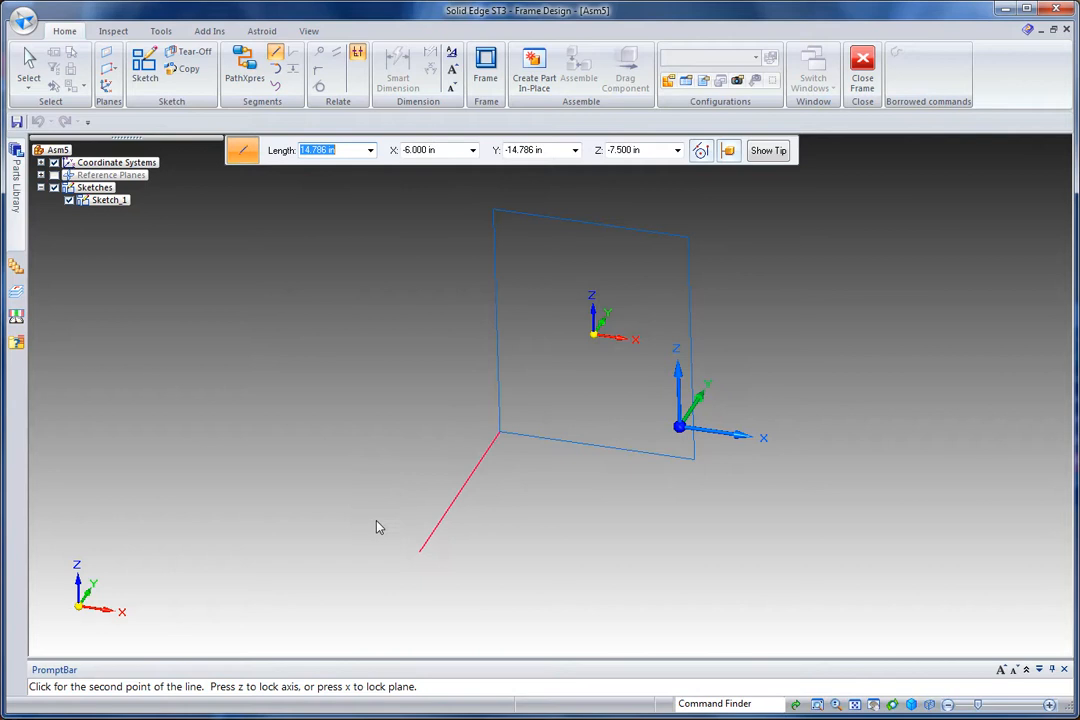
mouse_move(383, 515)
type("10.000")
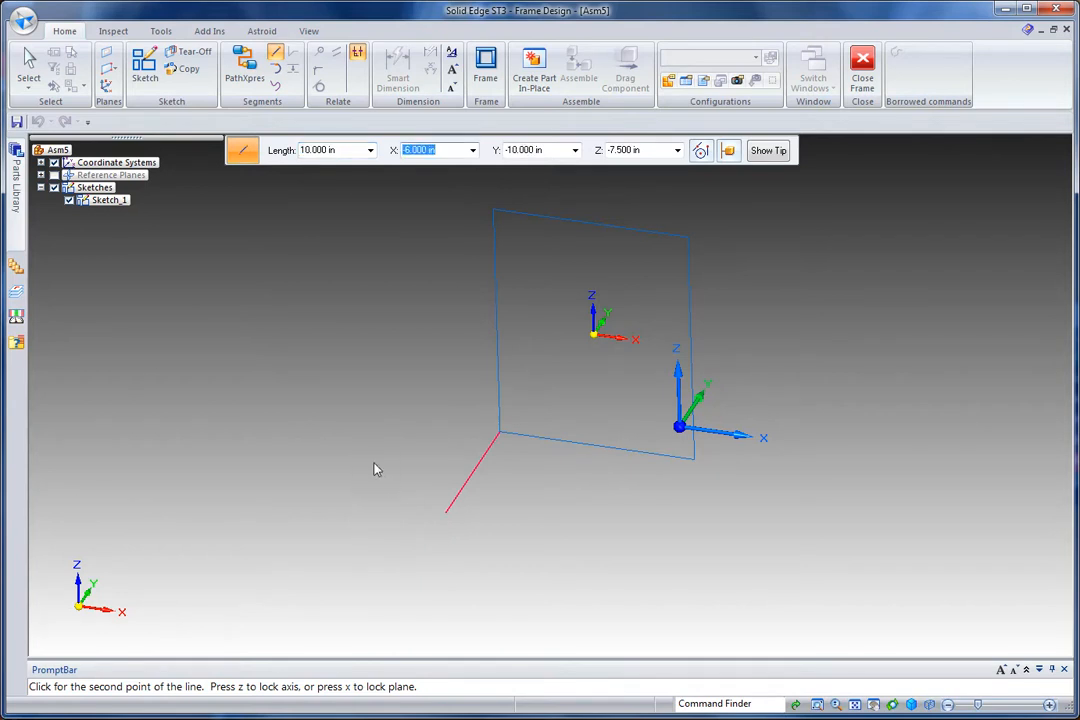
mouse_move(380, 301)
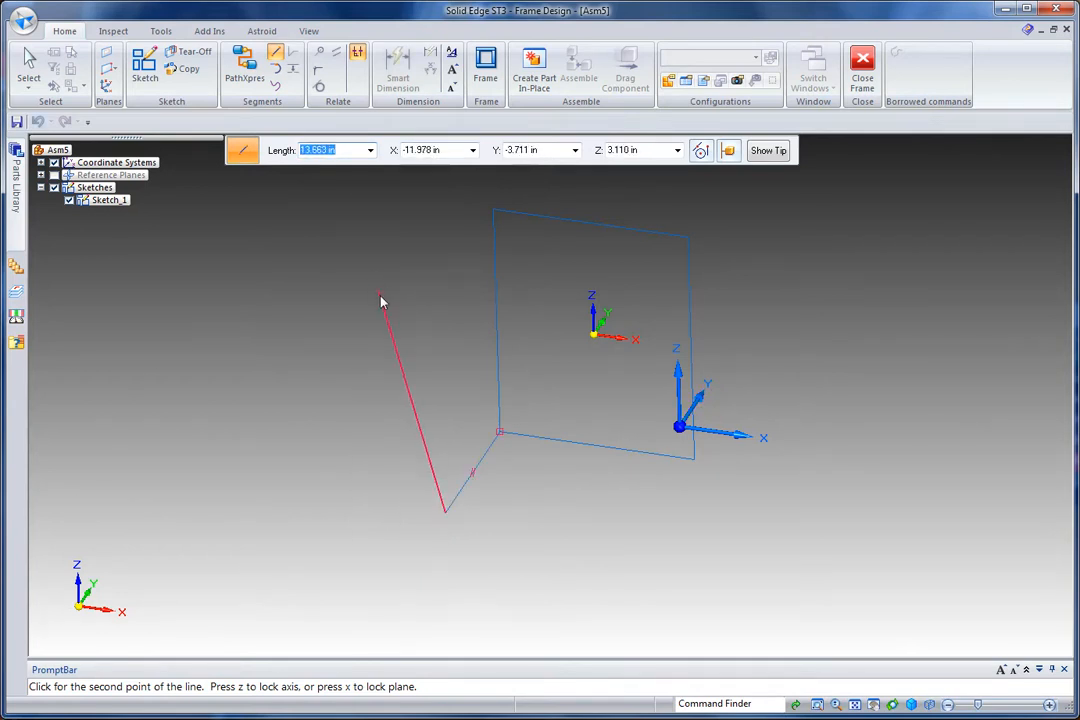
left_click(398, 70)
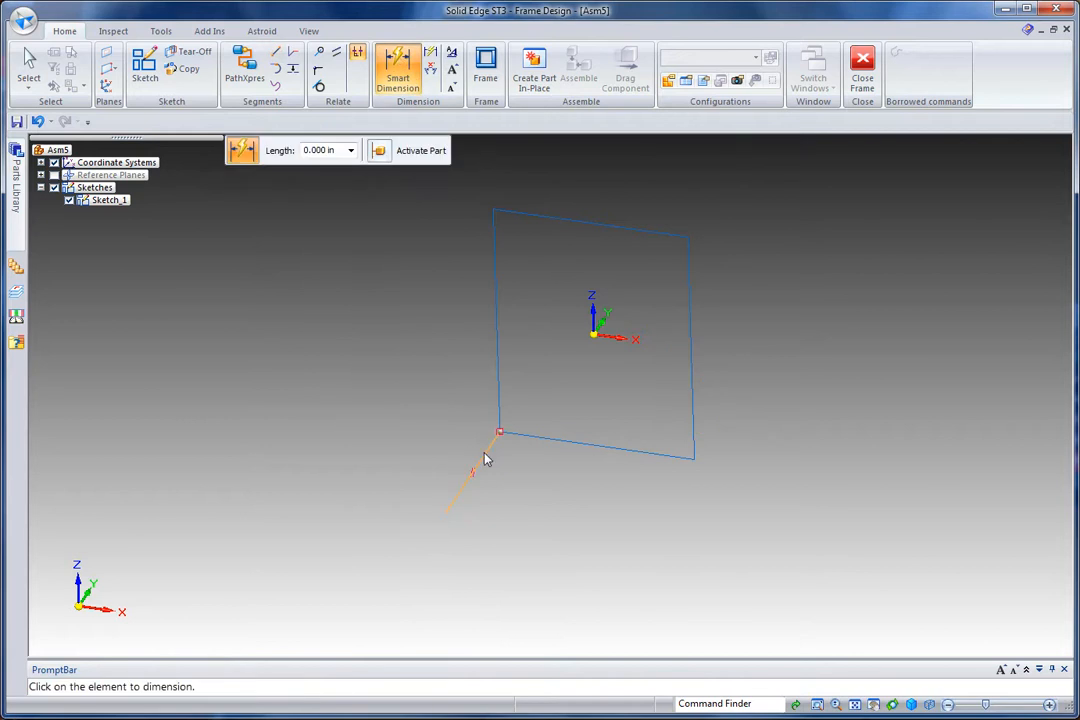
left_click(470, 470)
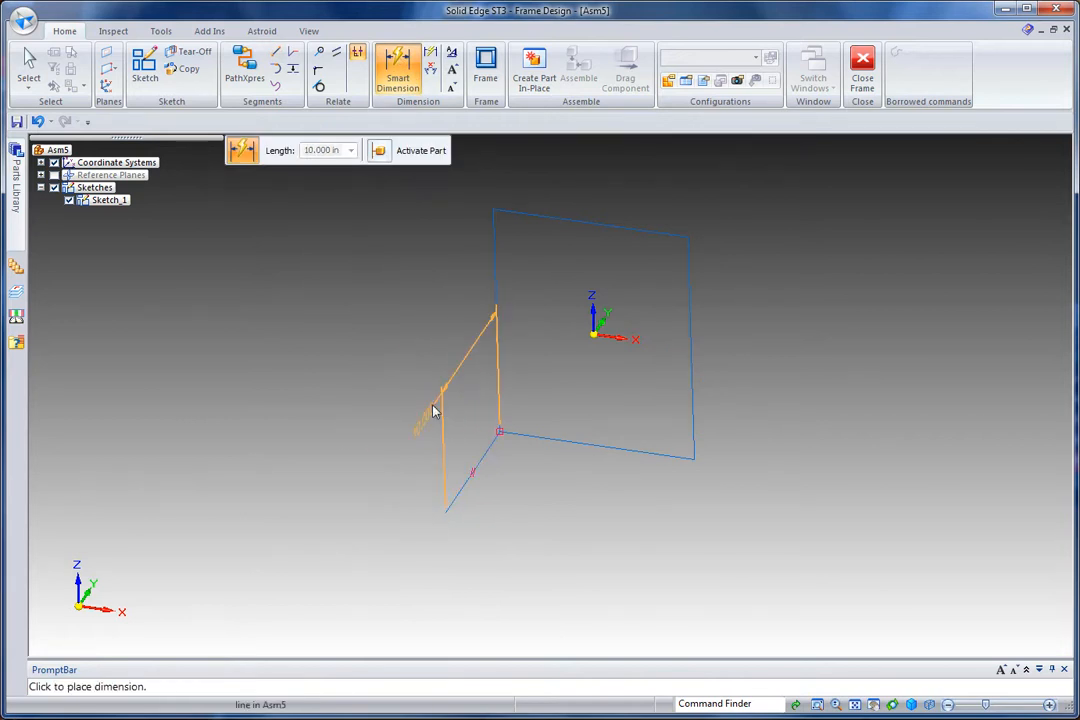
left_click(433, 410)
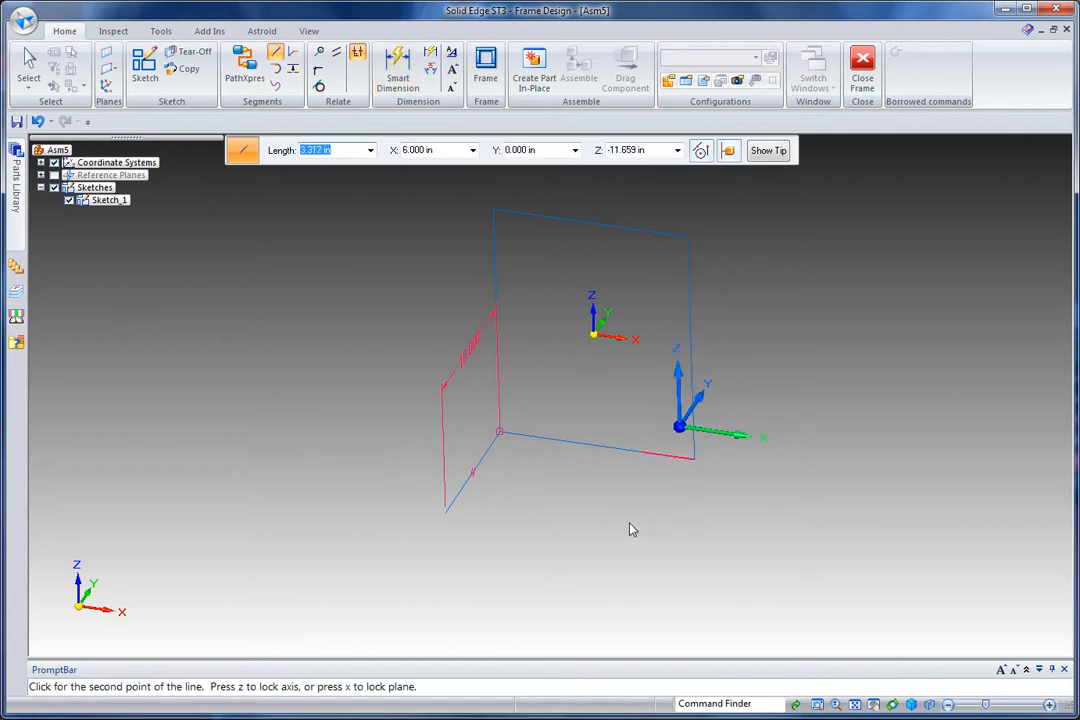
mouse_move(540, 598)
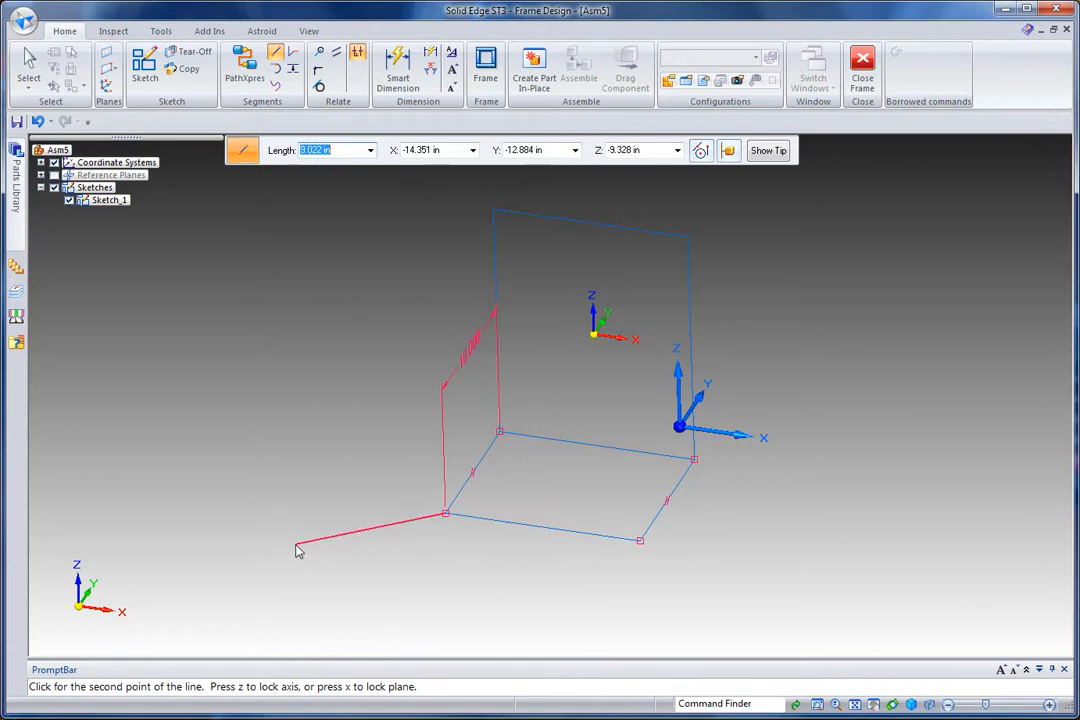
left_click(298, 549)
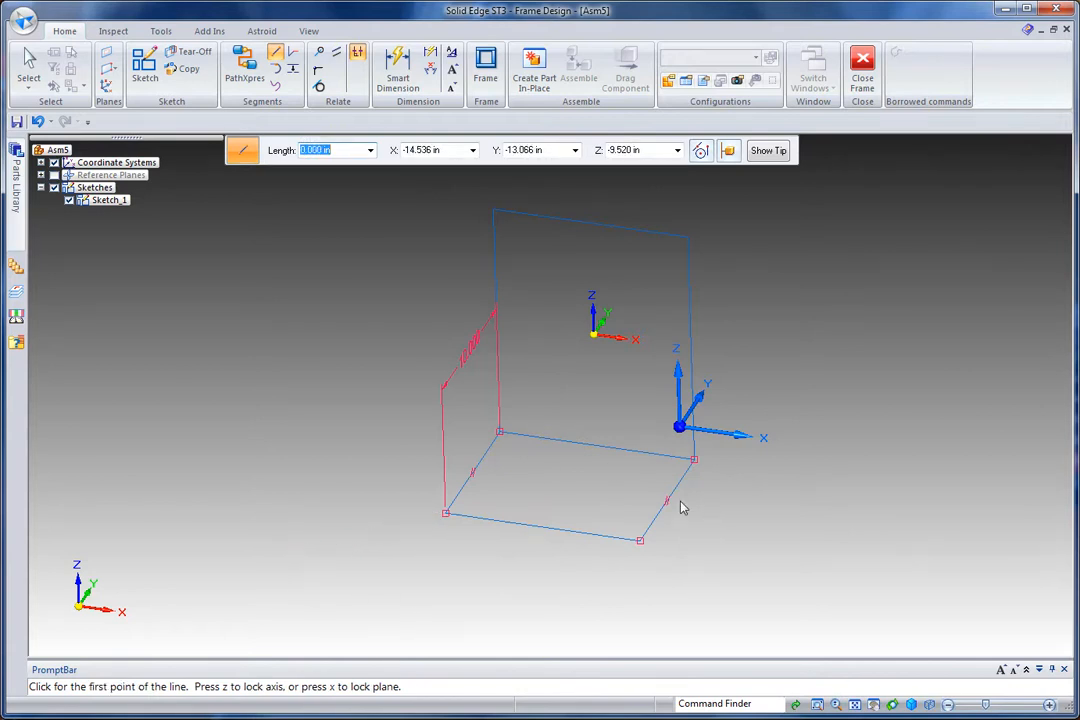
Apply SquareTubing 2x2x.083 with miter corners along the chained sketch outline
left_click(485, 70)
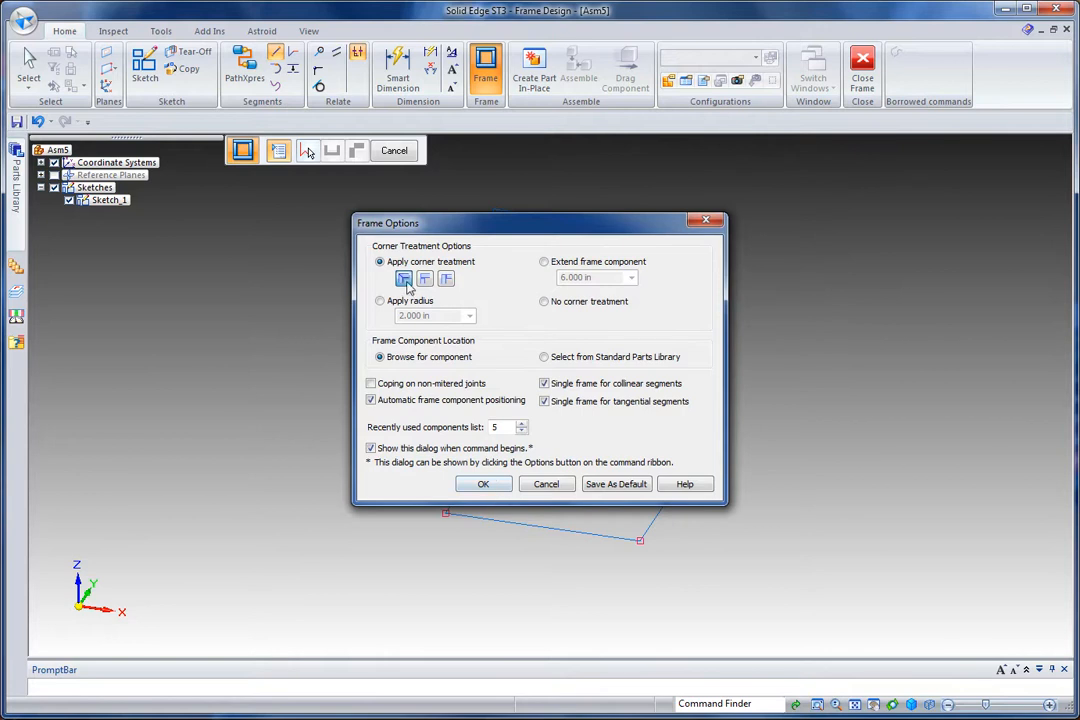
left_click(483, 483)
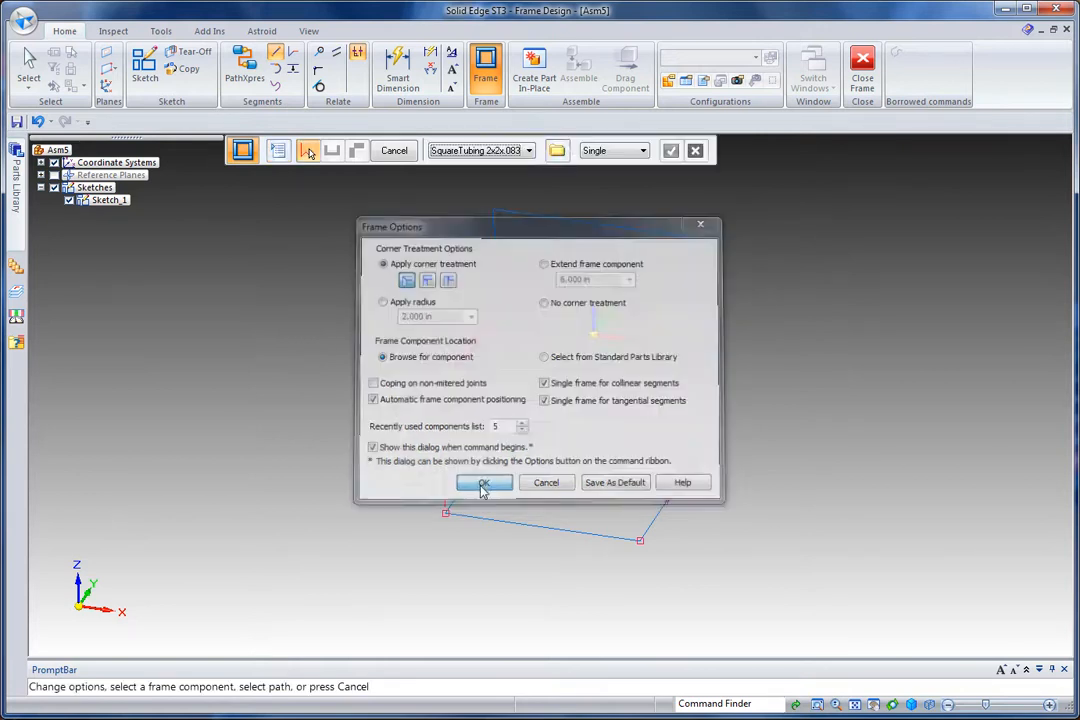
left_click(485, 482)
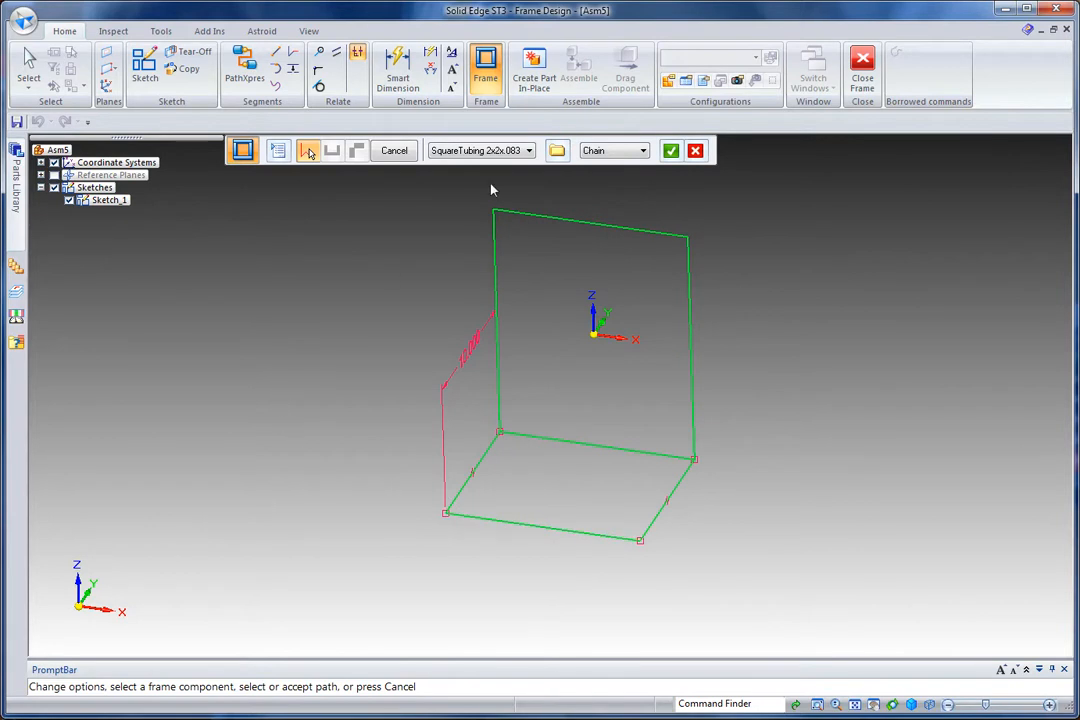
left_click(529, 150)
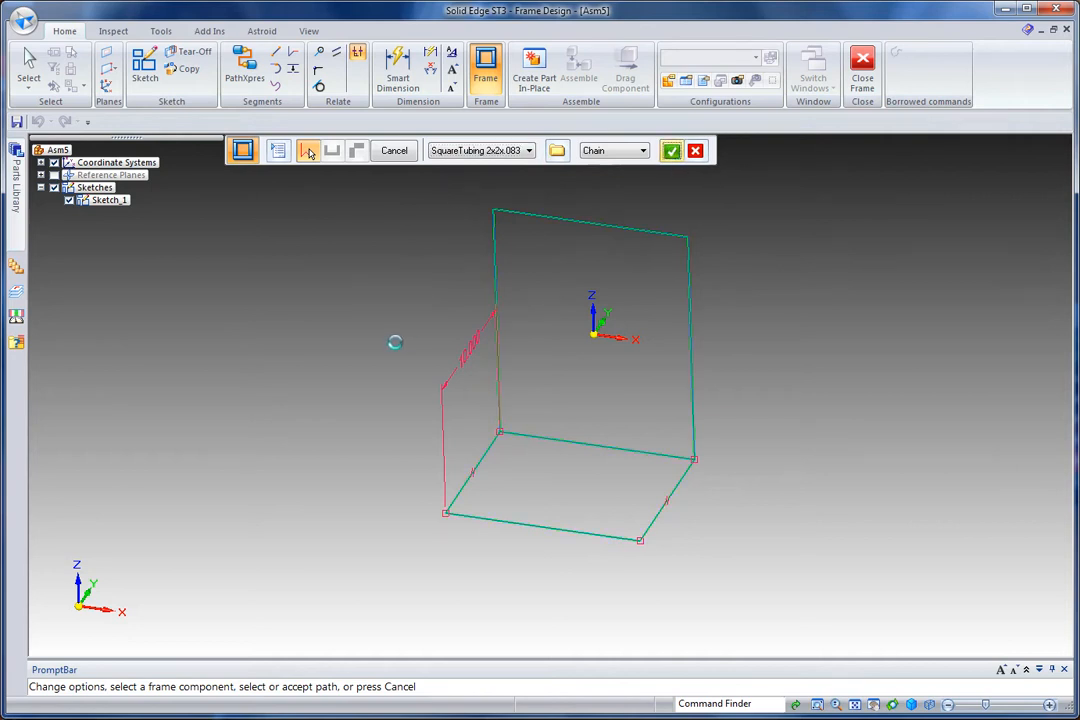
left_click(671, 150)
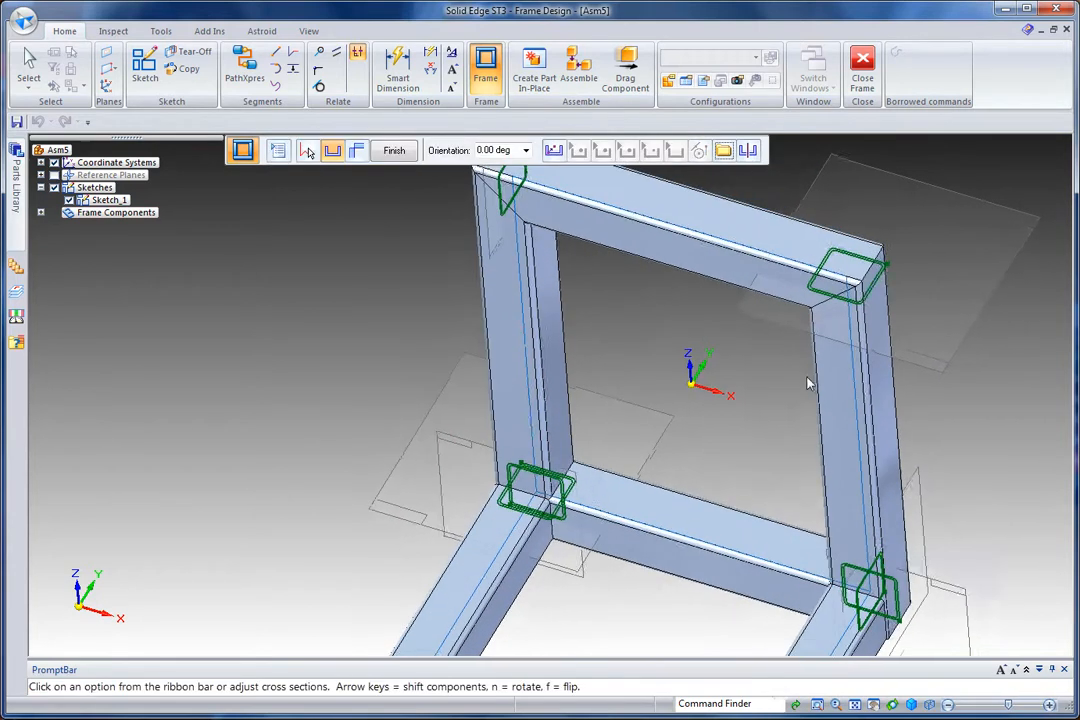
Finish the tube frame placement and close the Frame Options dialog
left_click(307, 150)
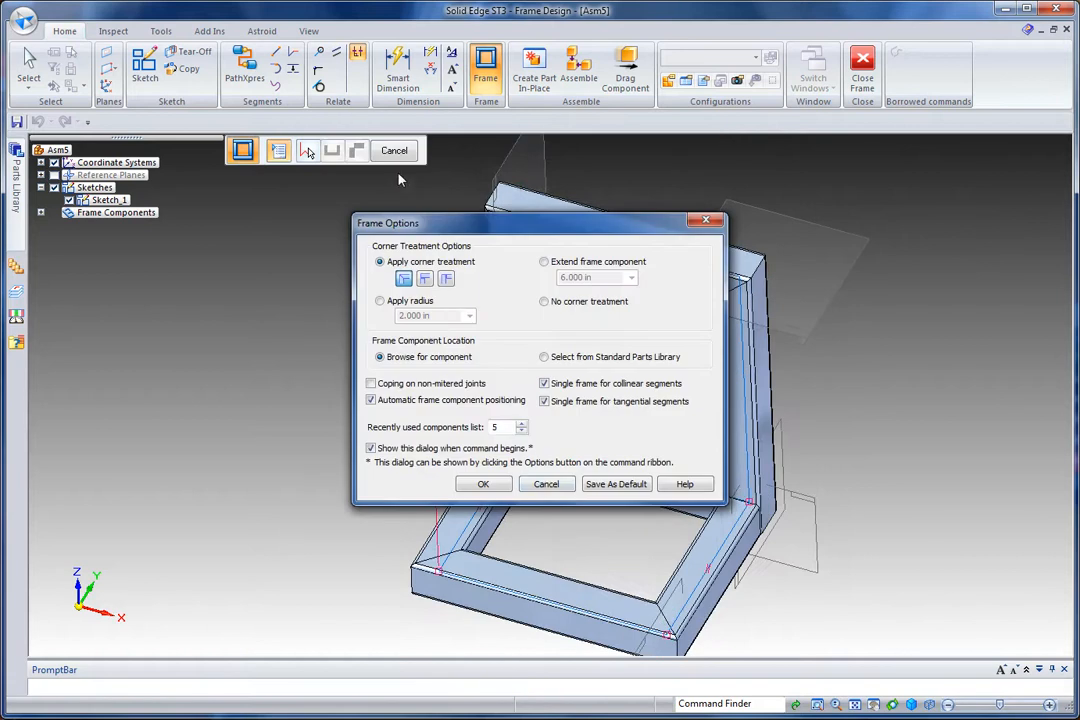
left_click(483, 484)
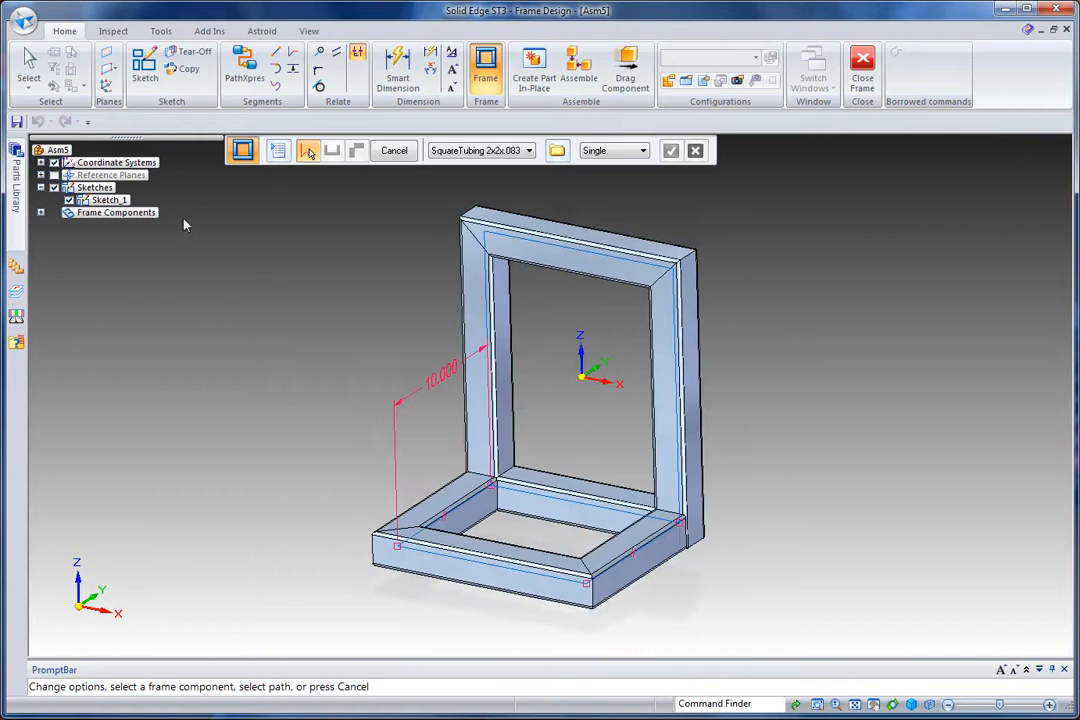
Save the assembly as 'Frame 2' in a new folder inside Desktop > Cut lengths and rapid BOM
left_click(22, 20)
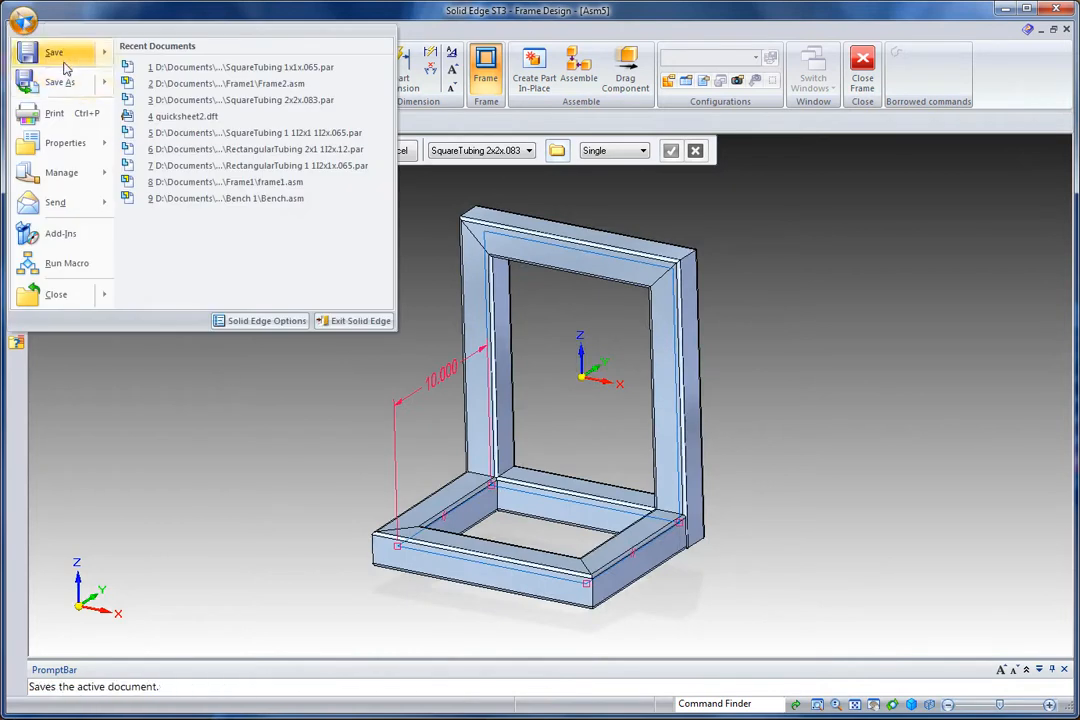
left_click(60, 82)
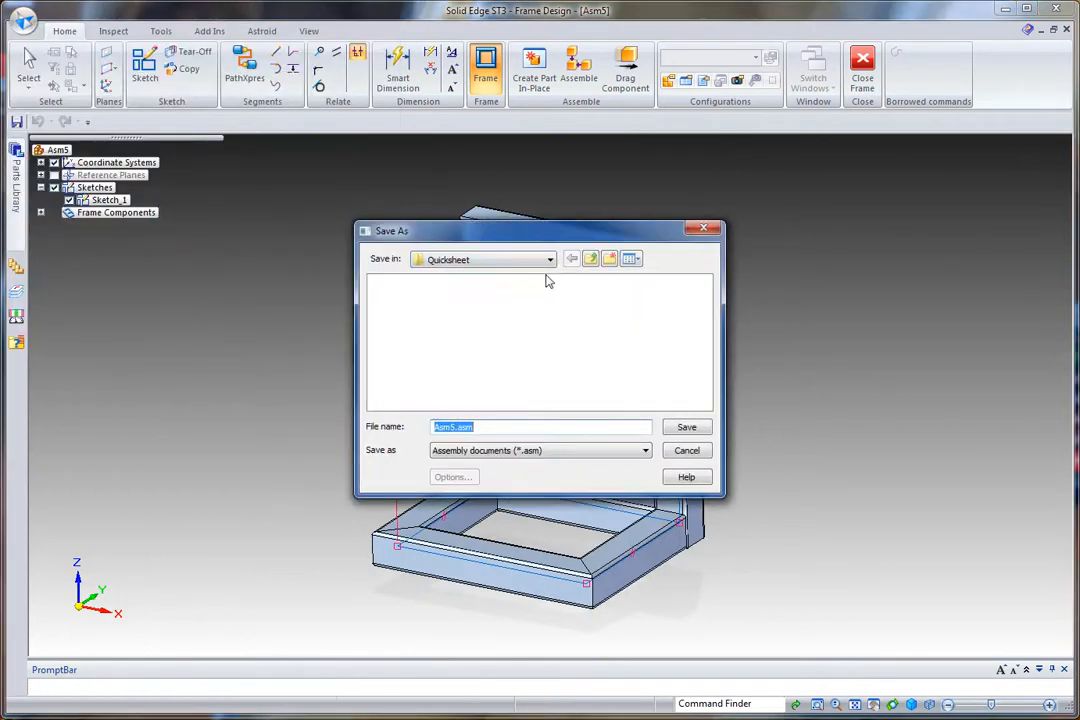
left_click(549, 259)
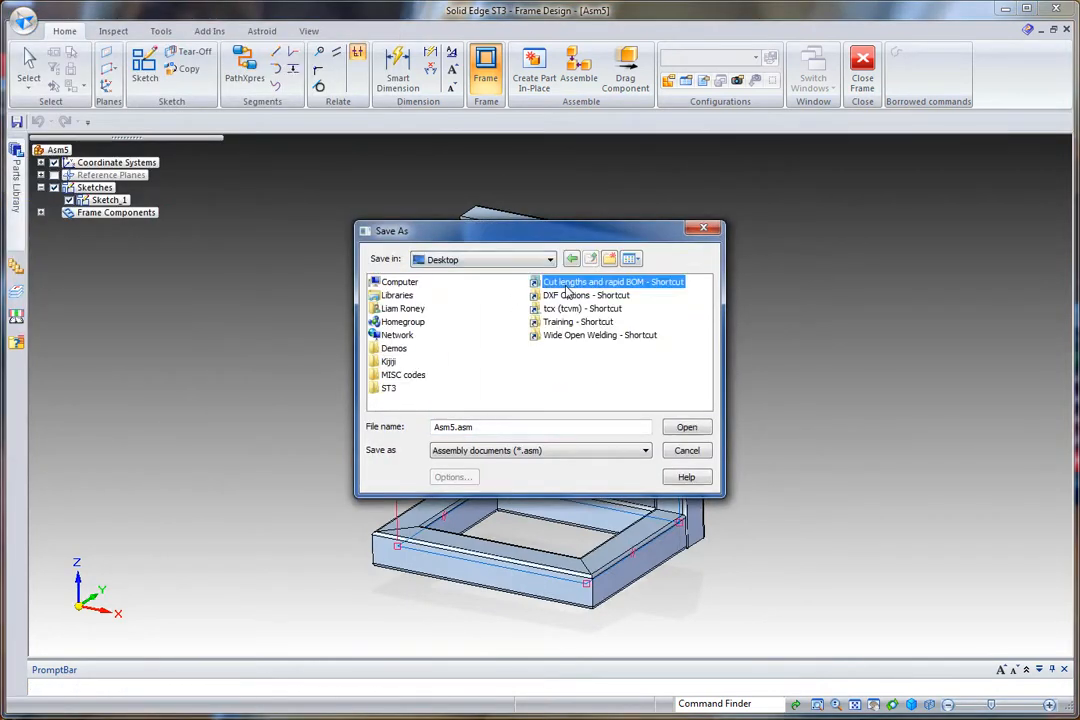
double_click(612, 281)
type("Fram")
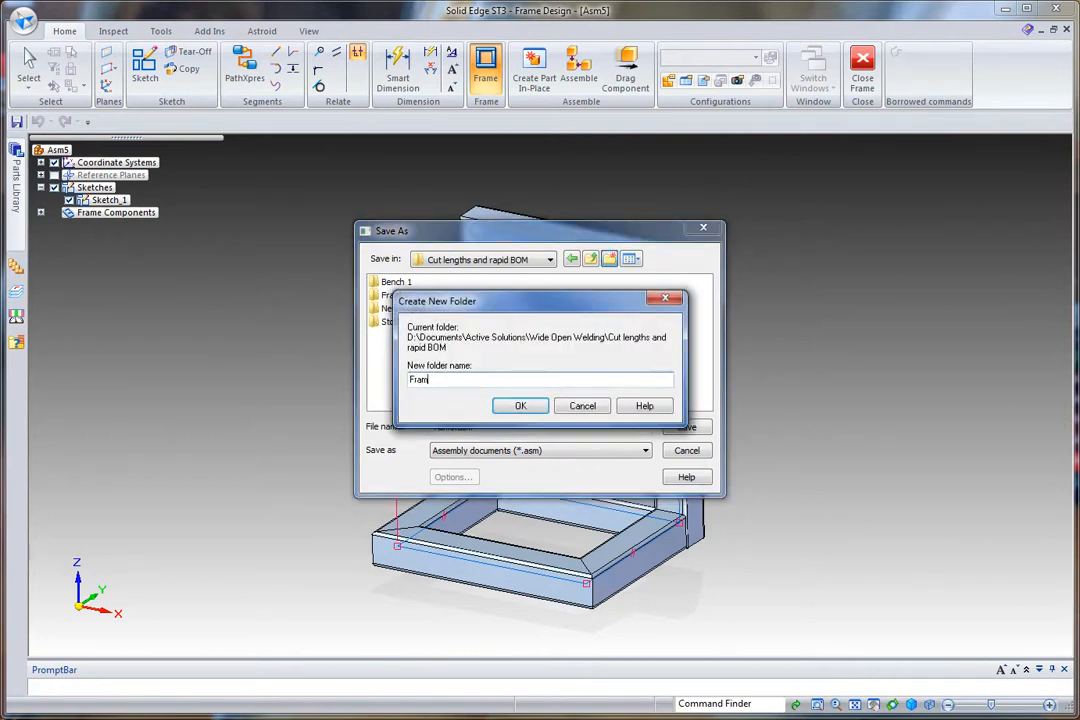
left_click(520, 405)
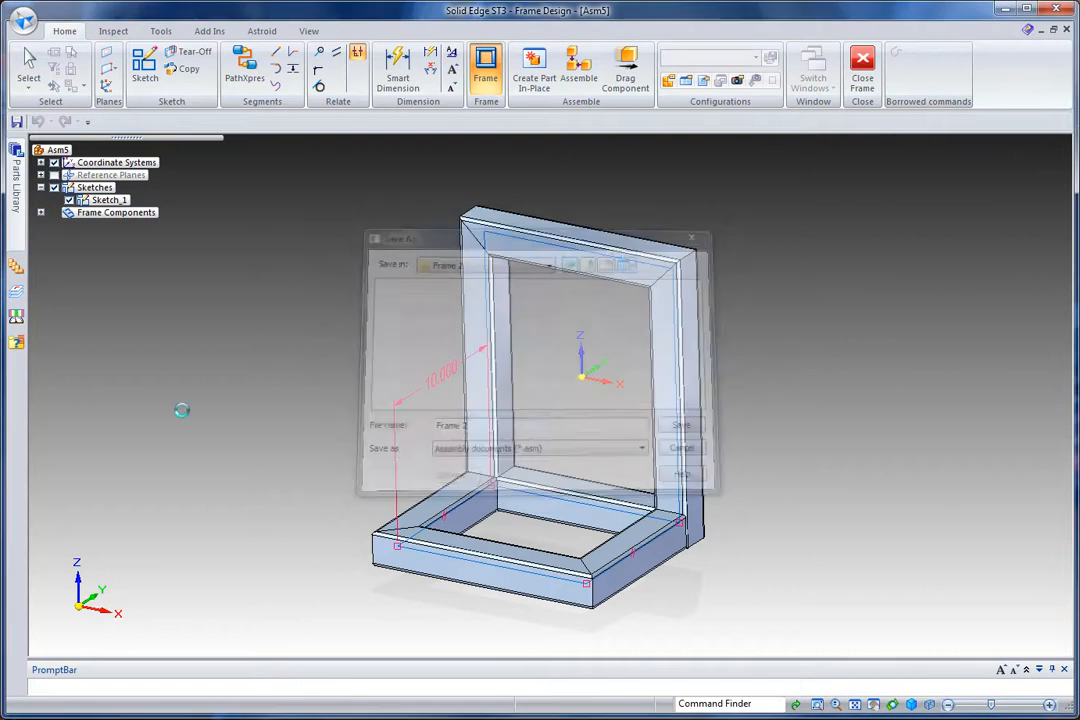
left_click(681, 425)
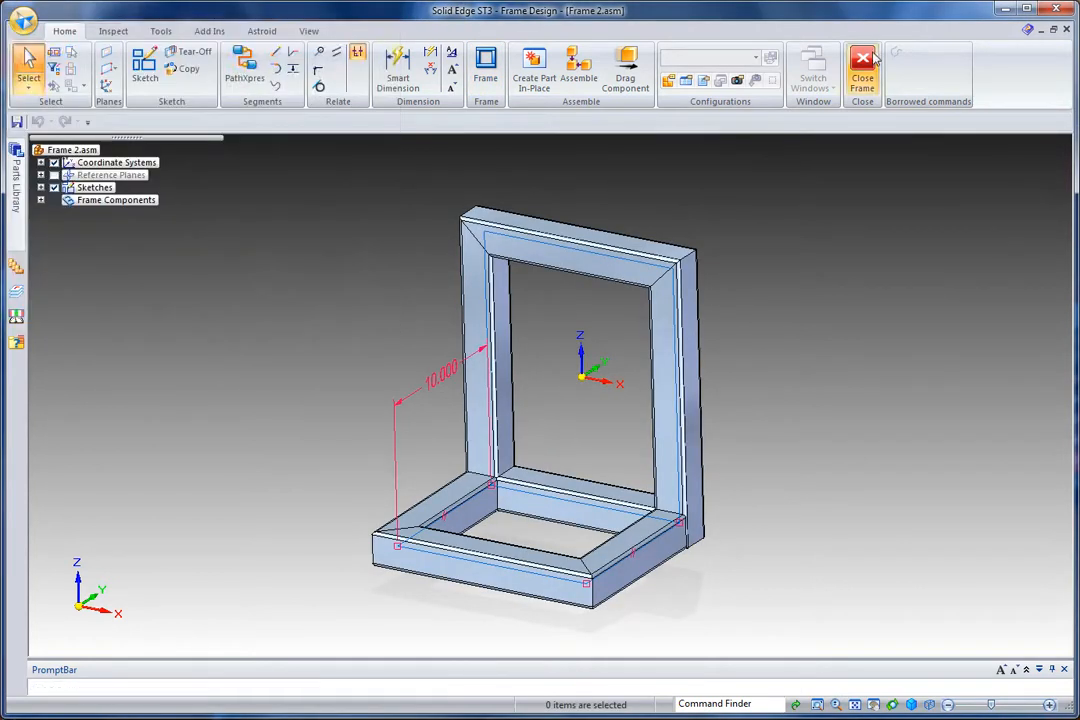
Create a drawing from the quicksheet2.dft template and add item balloons to the frame view
left_click(22, 18)
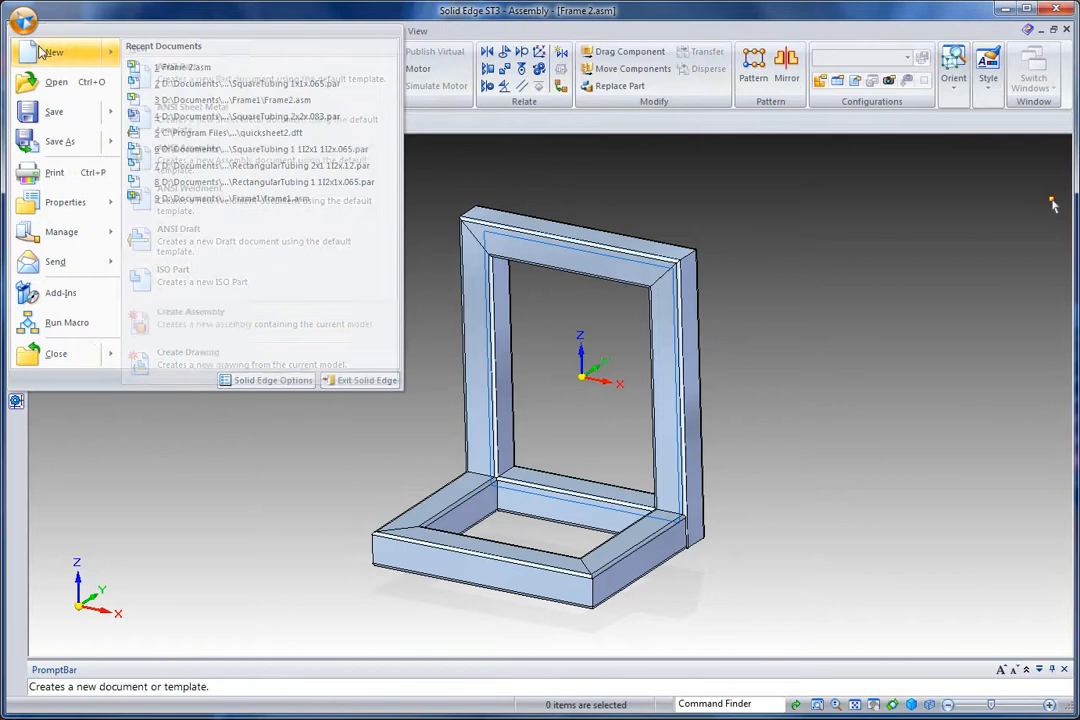
left_click(188, 358)
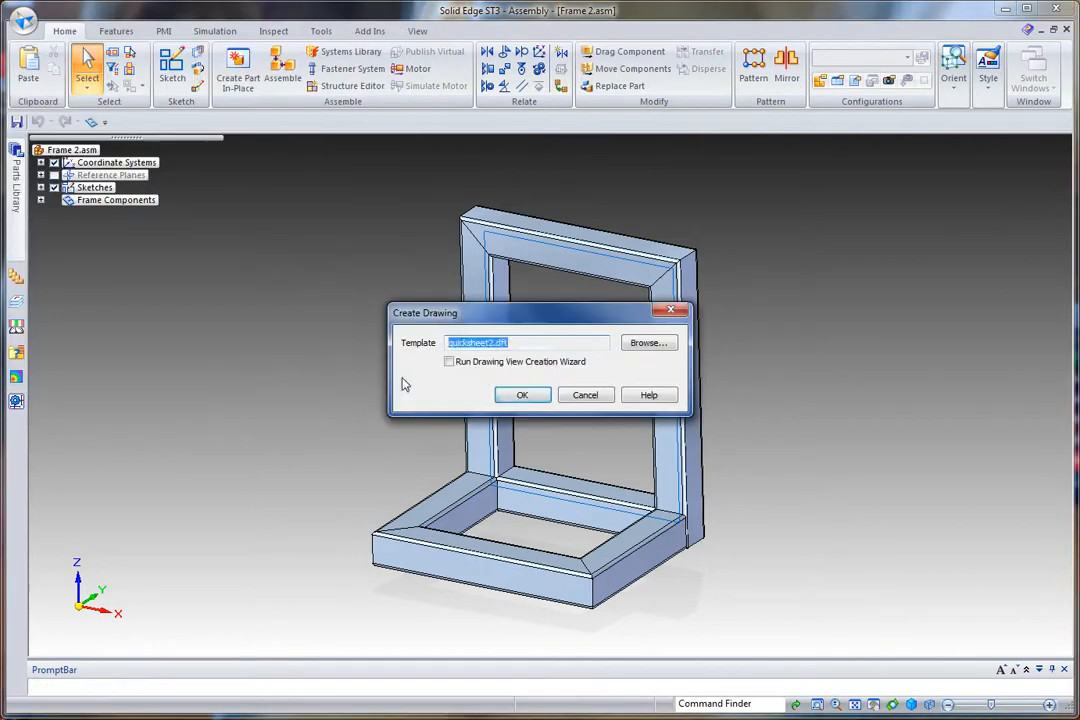
left_click(521, 394)
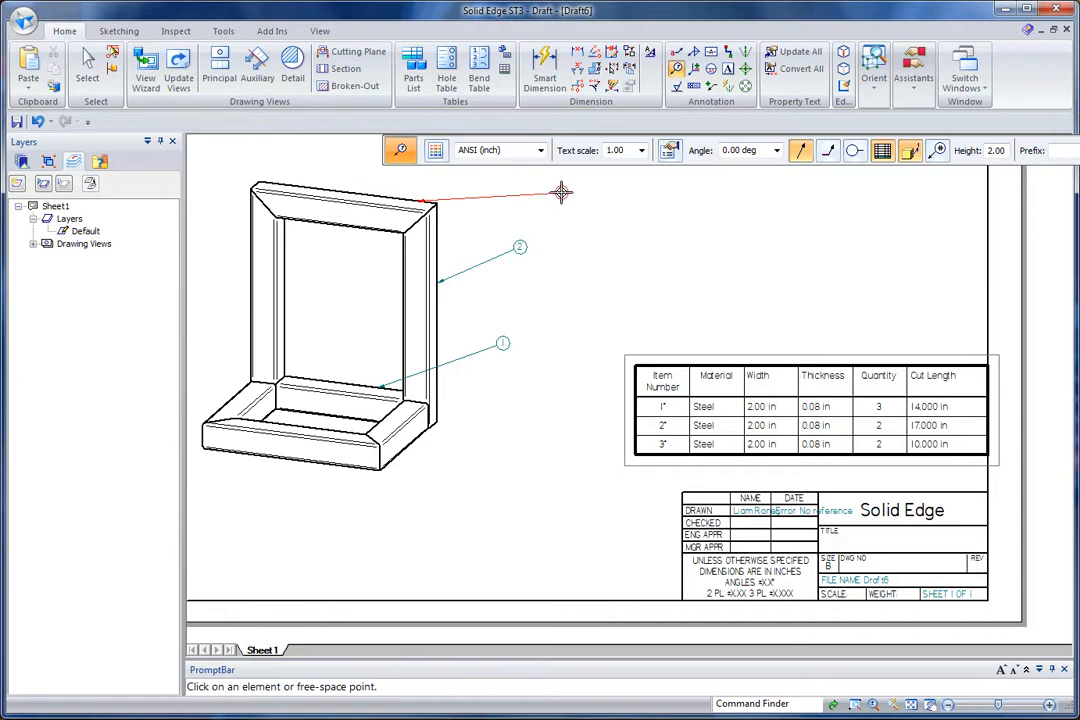
left_click(603, 485)
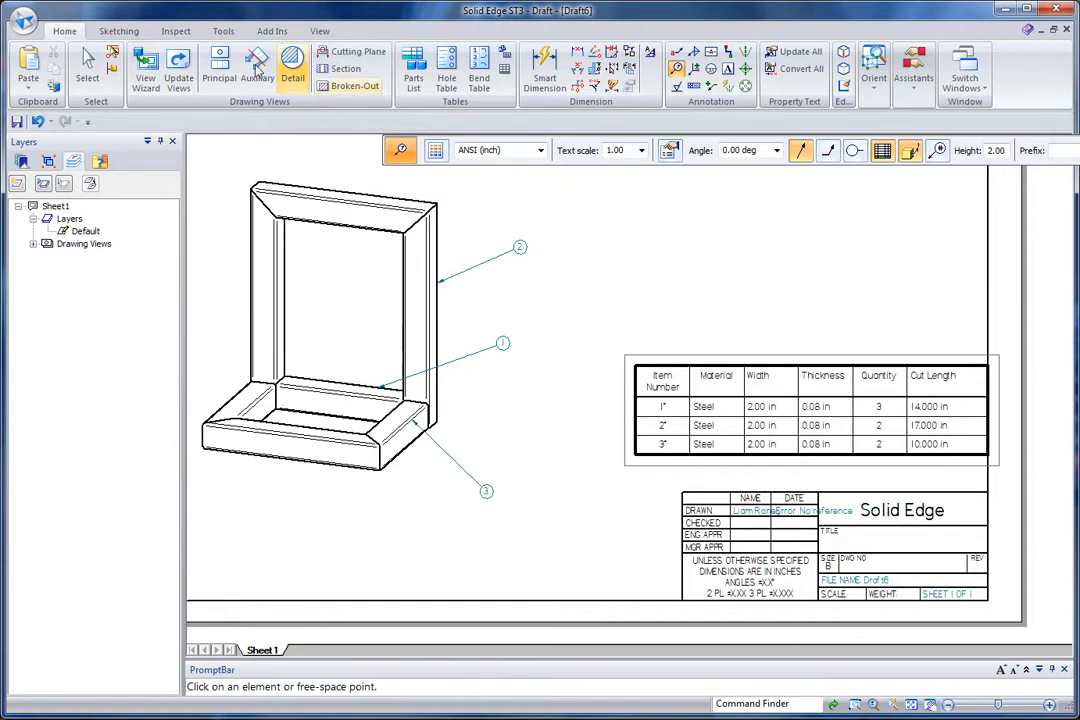
Select the parts list table on the draft sheet
left_click(87, 60)
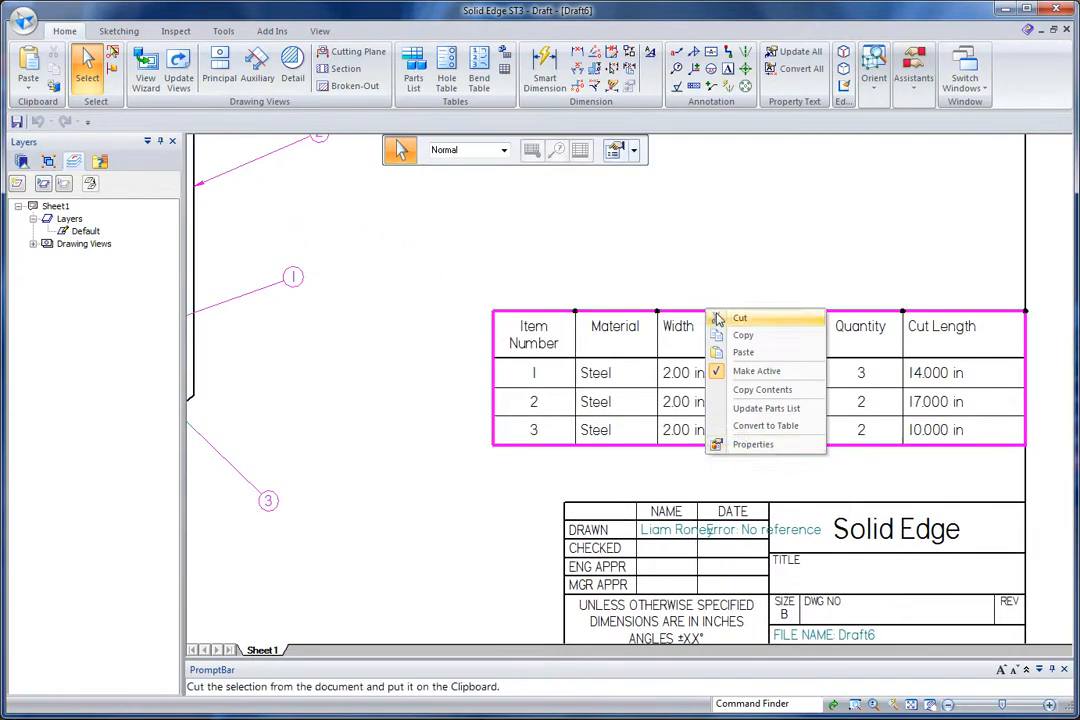
Delete the Width and Thickness columns in the parts list properties
left_click(752, 444)
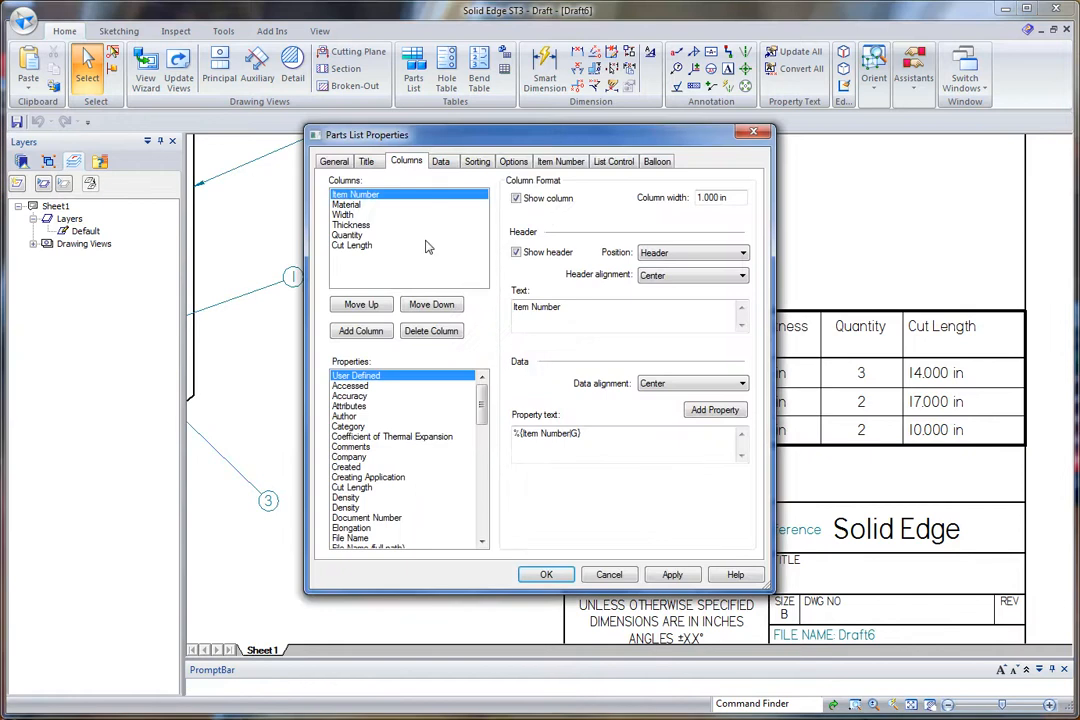
left_click(343, 214)
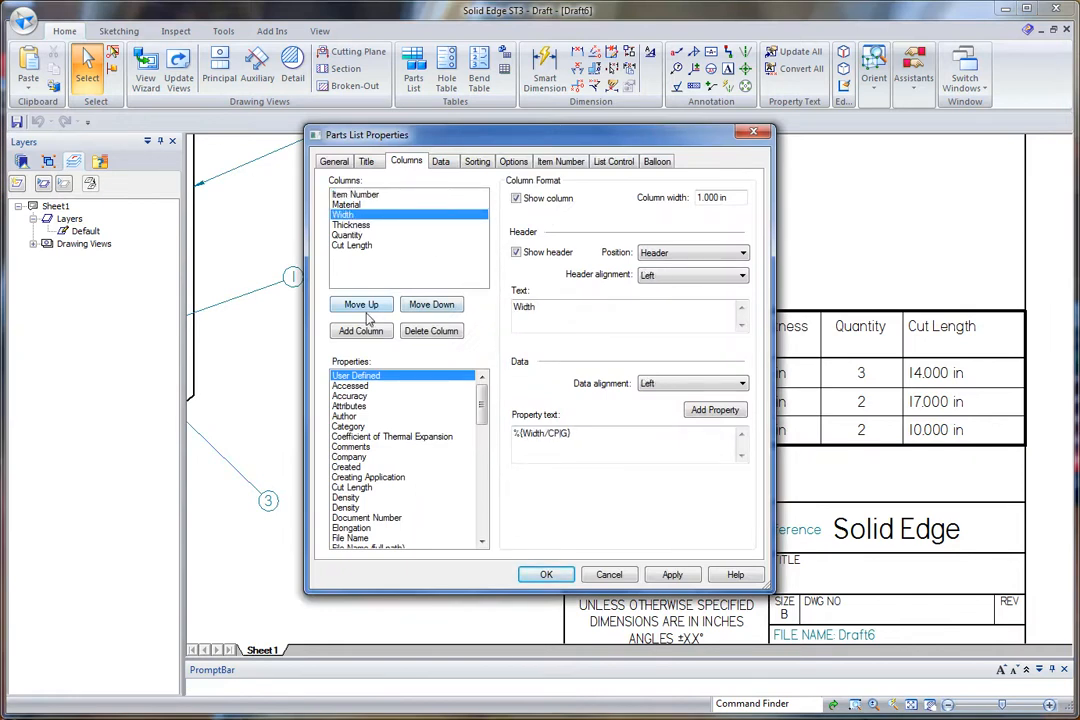
left_click(431, 331)
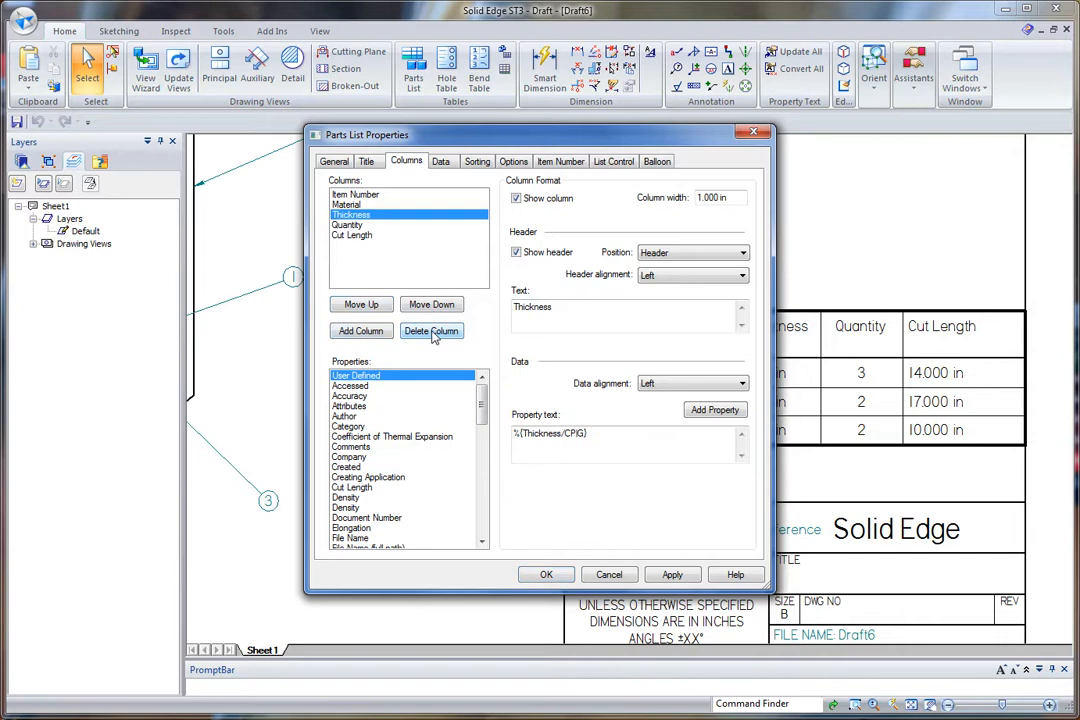
left_click(431, 331)
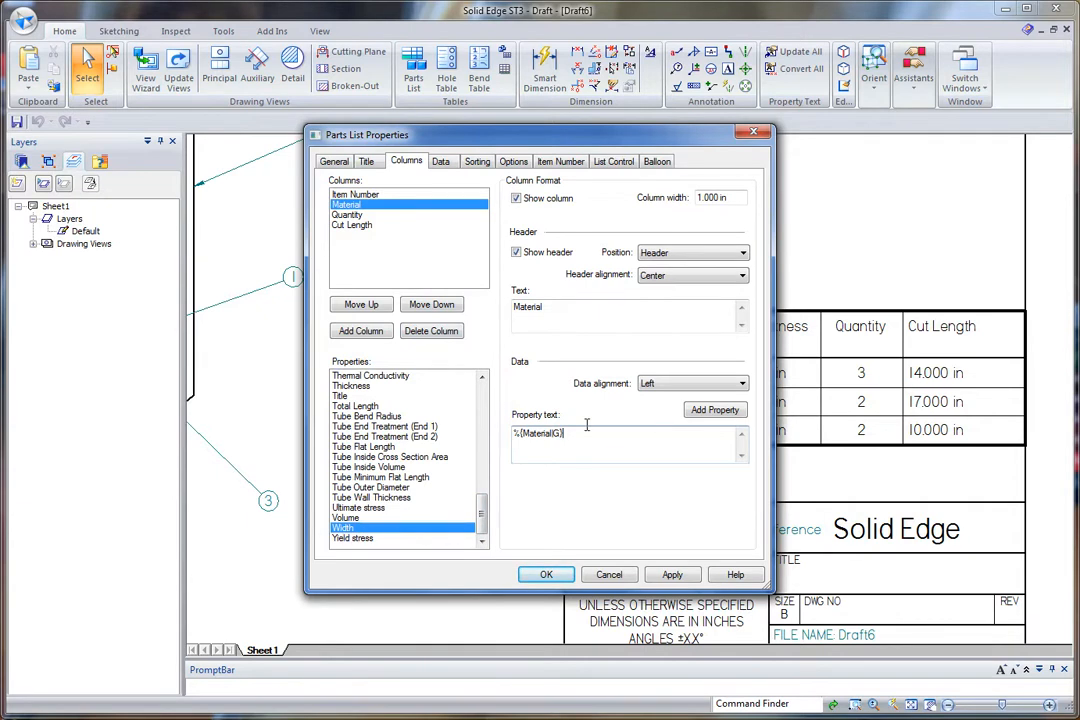
Append WIDTH and Thickness properties to the Material column text and adjust its width
left_click(714, 410)
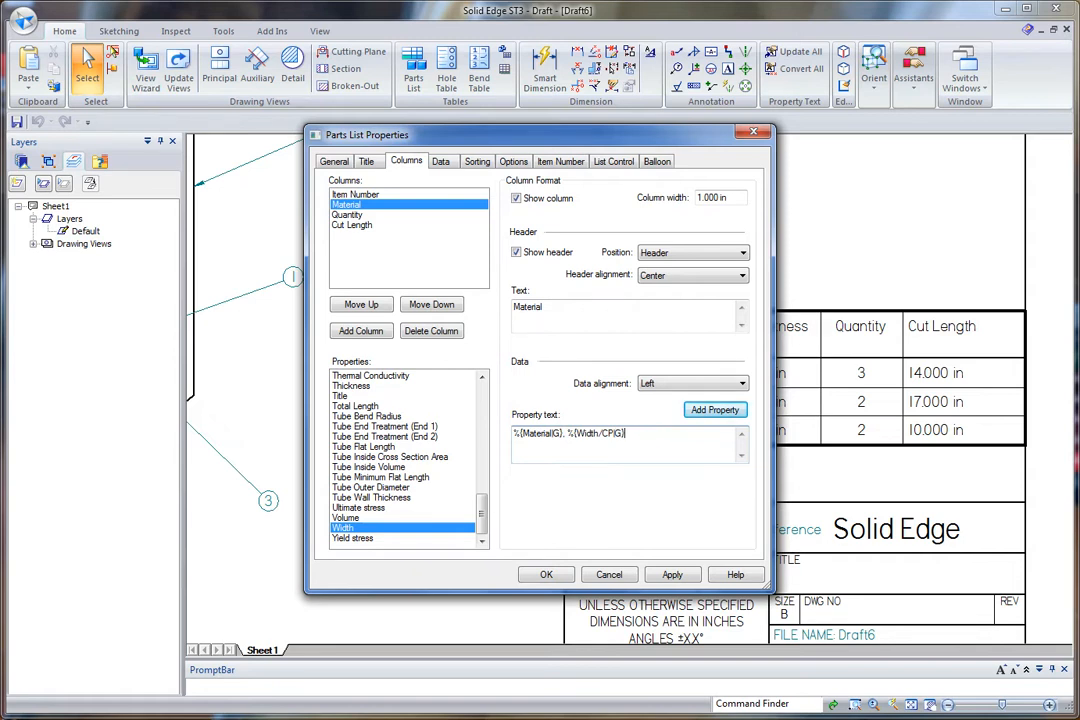
type("W")
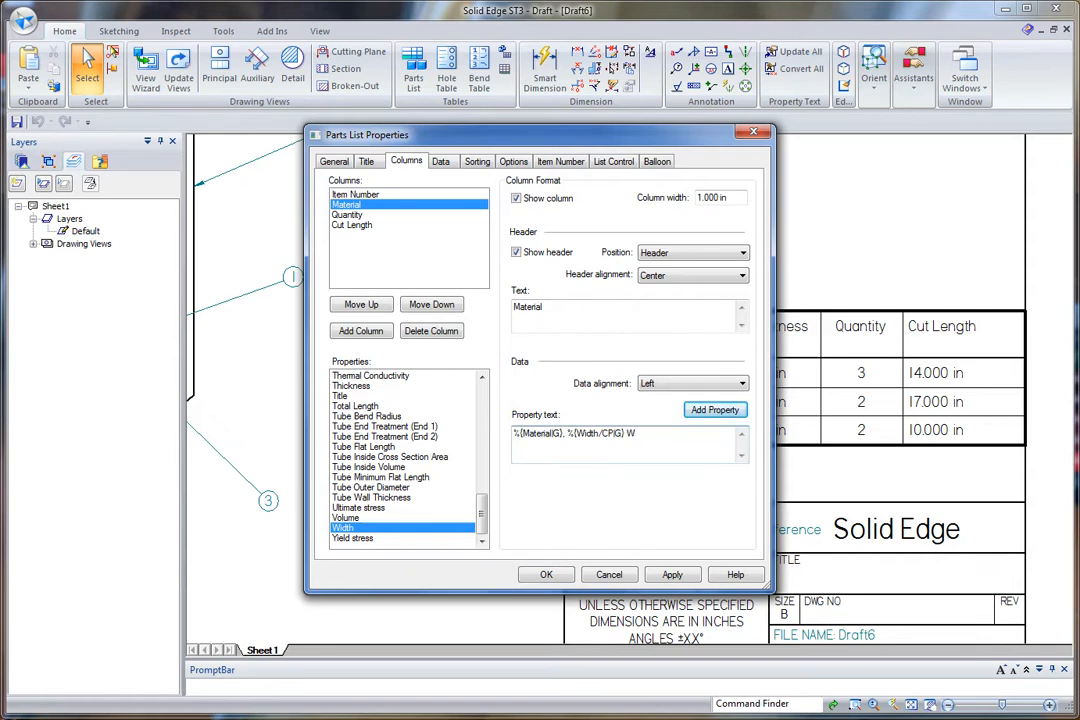
type("WIDTH.")
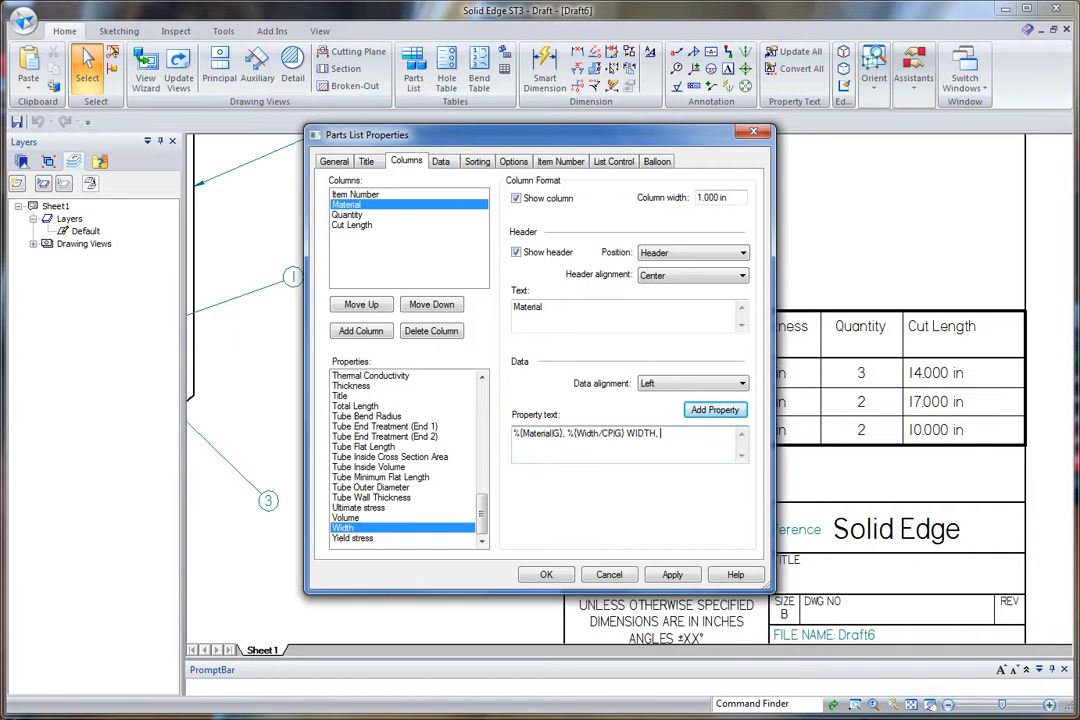
left_click(351, 386)
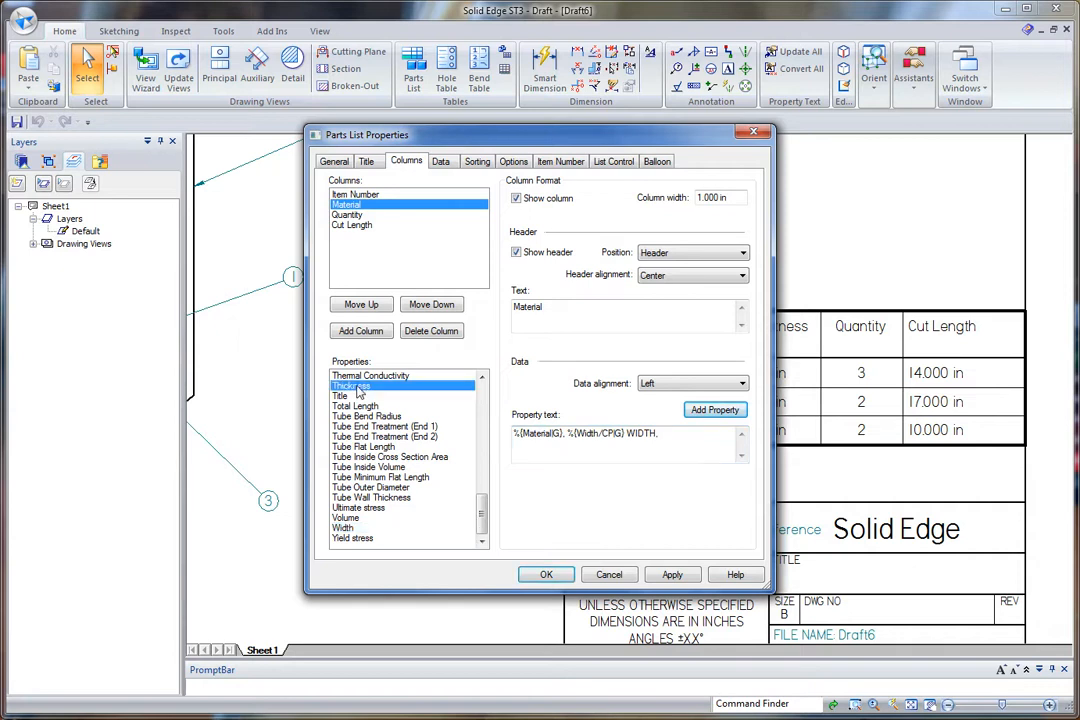
left_click(714, 409)
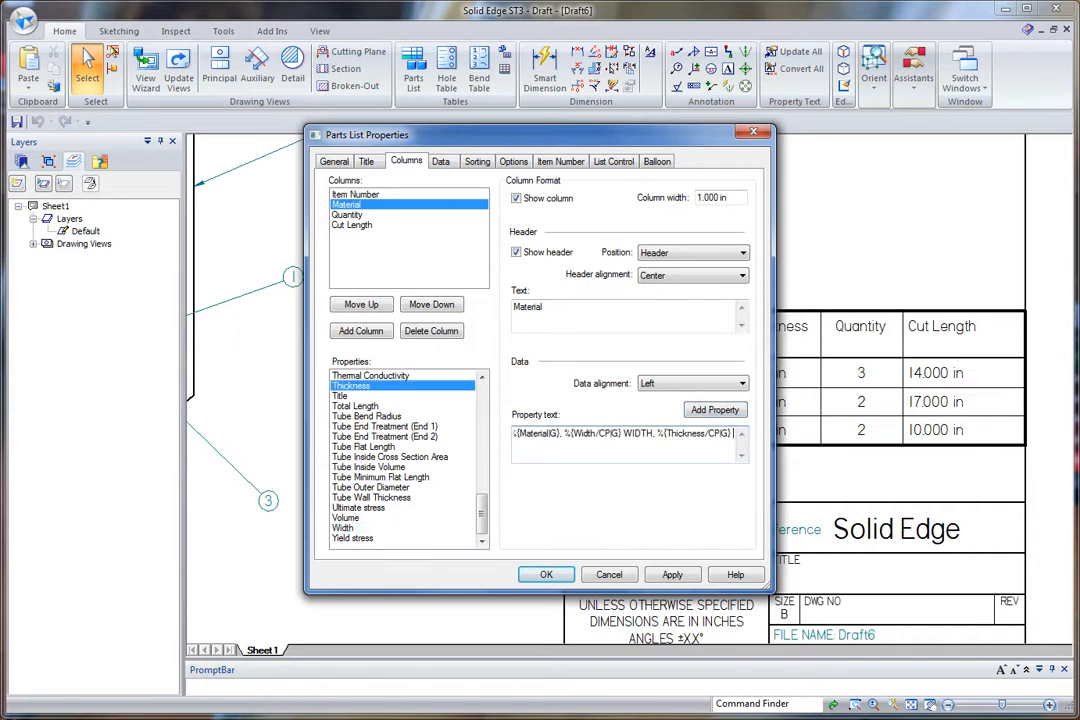
left_click(714, 409)
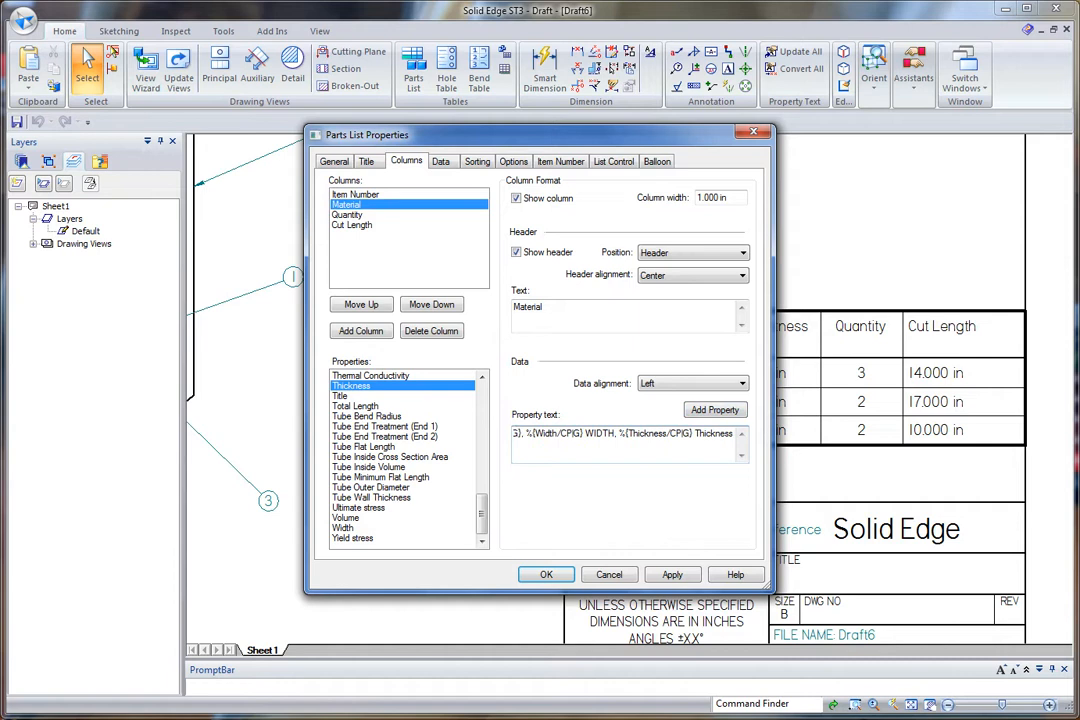
triple_click(714, 197)
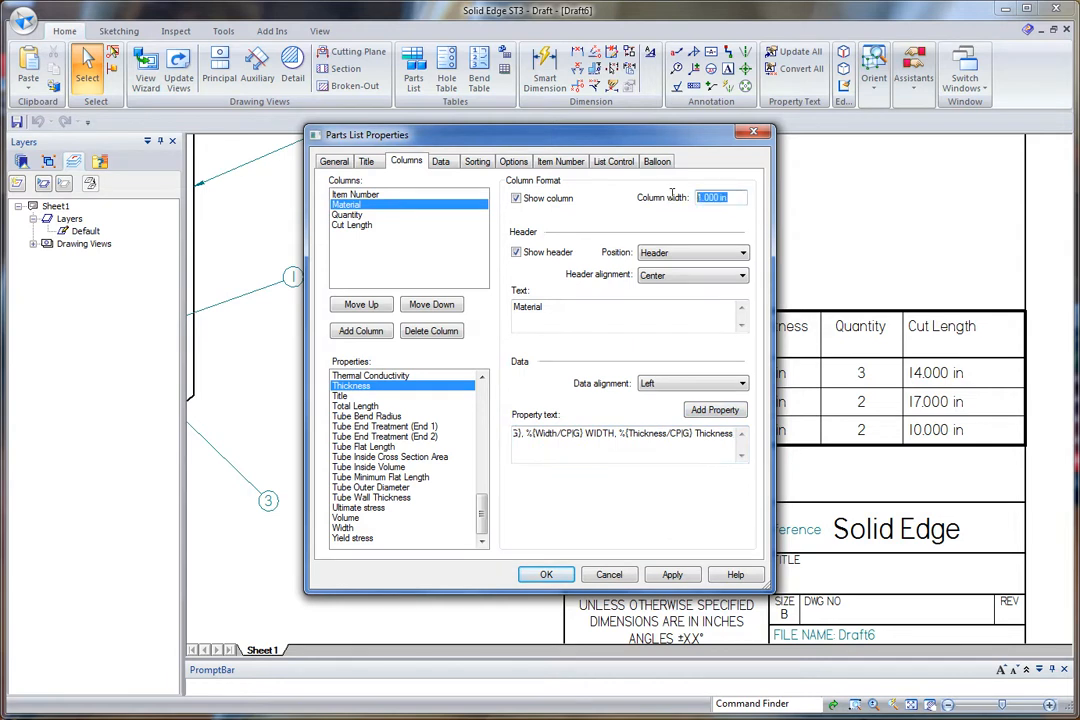
left_click(546, 574)
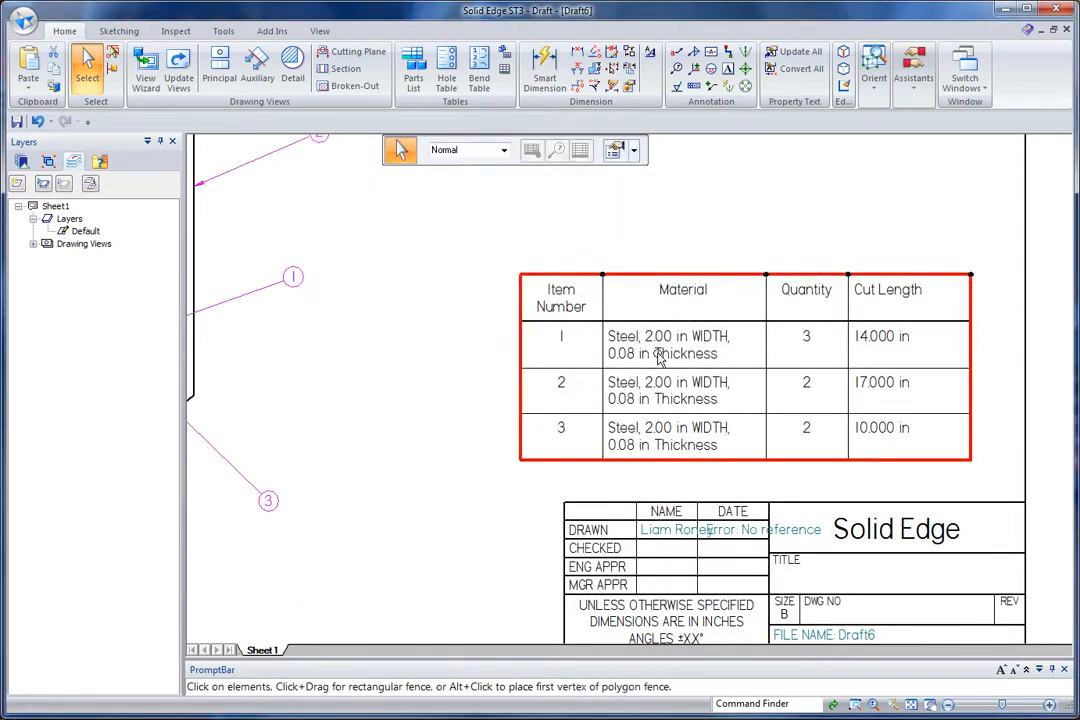
mouse_move(707, 347)
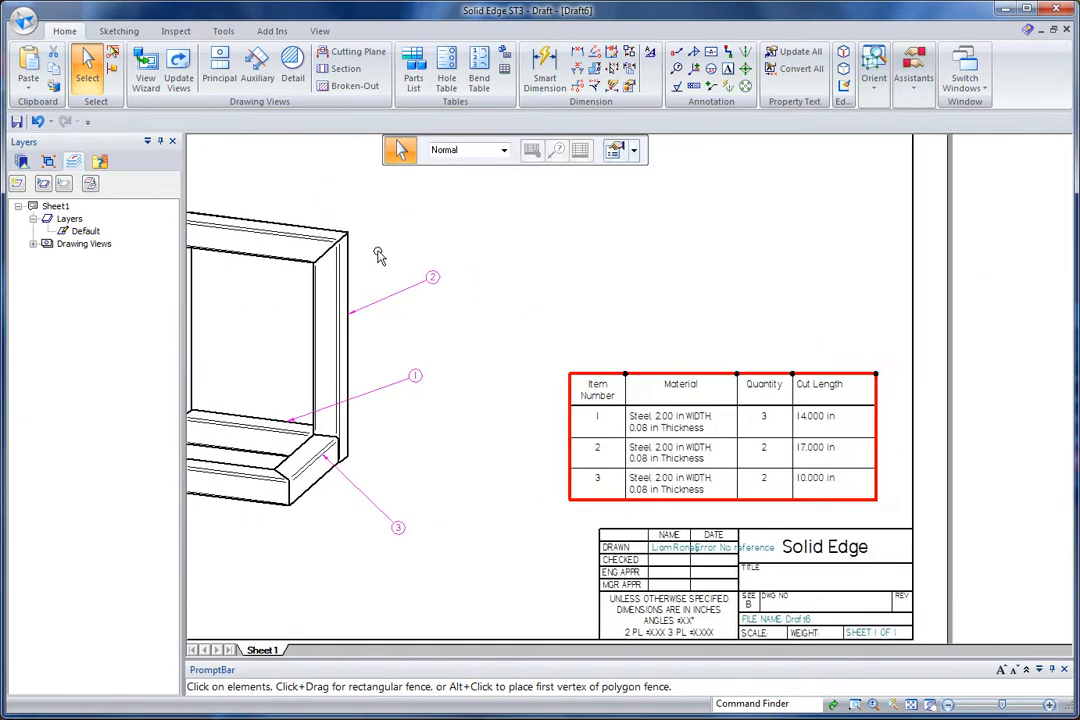
Add Miter Cut 1 and Miter Cut 2 columns through the parts list Properties dialog
right_click(720, 440)
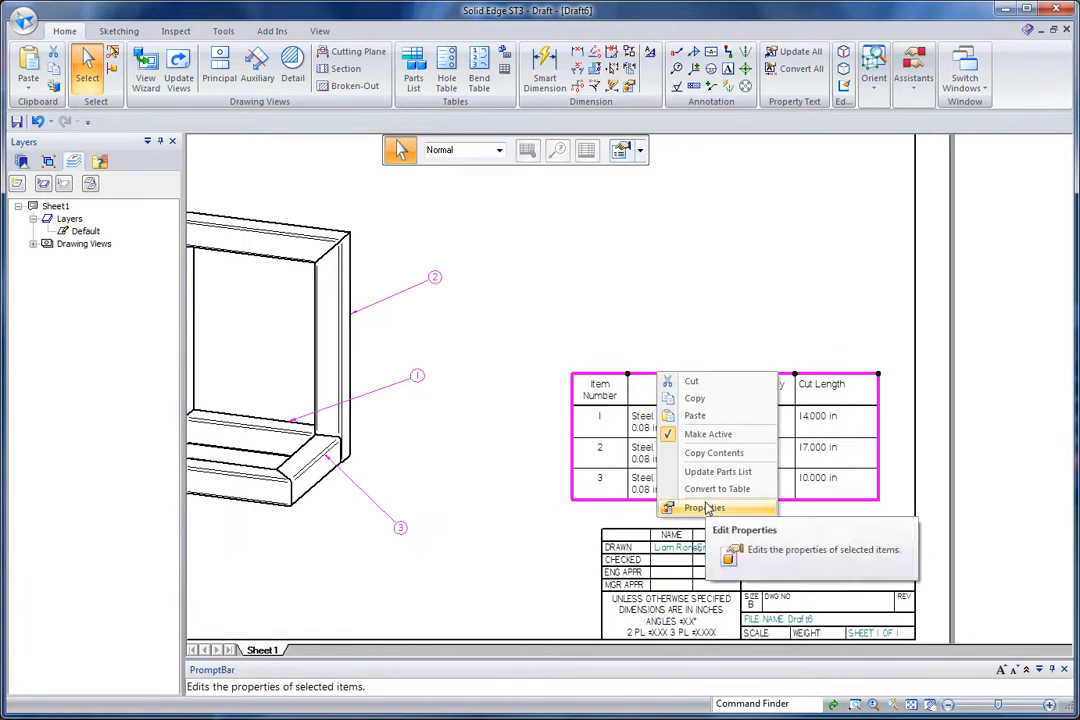
left_click(705, 508)
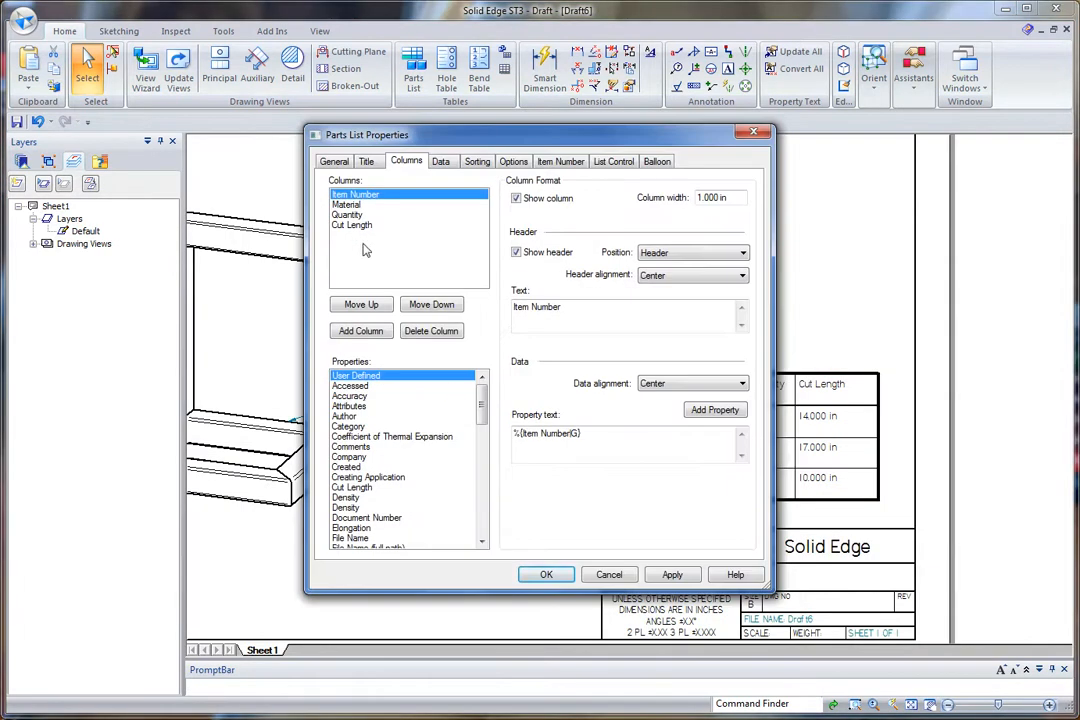
scroll("down", 3)
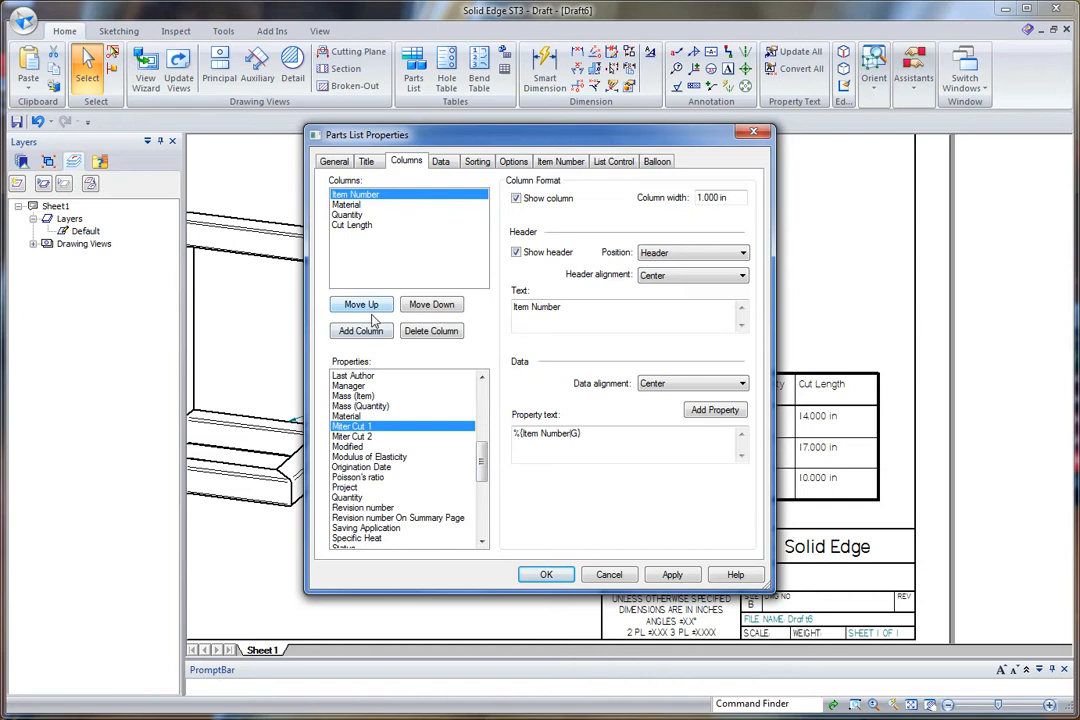
left_click(361, 331)
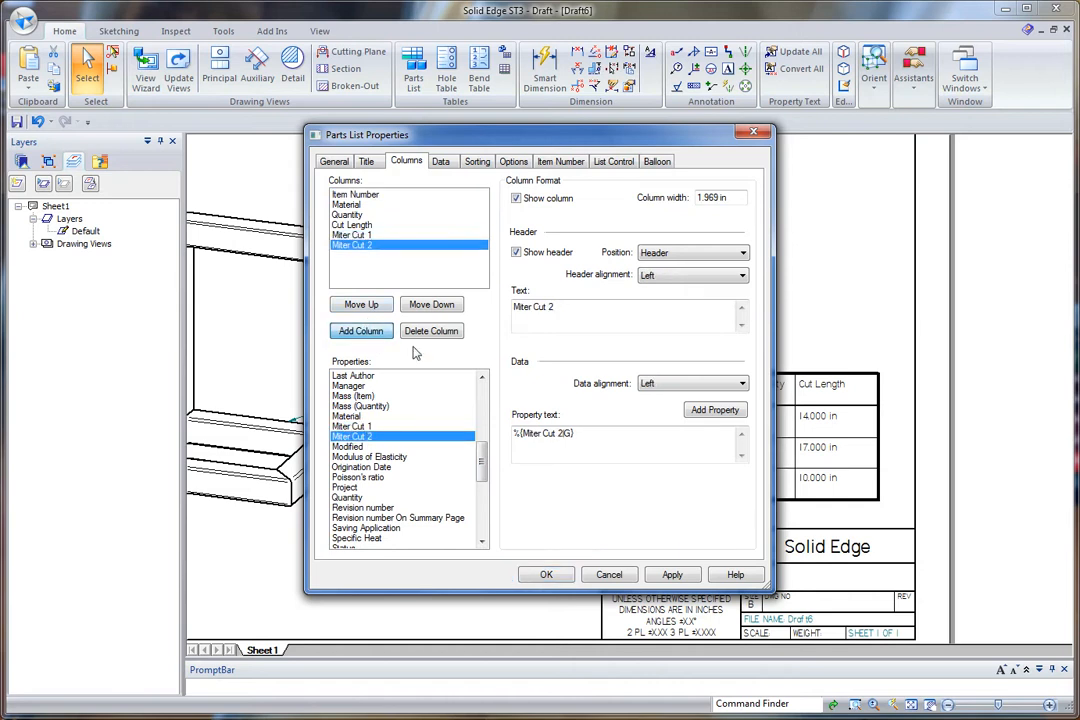
left_click(546, 574)
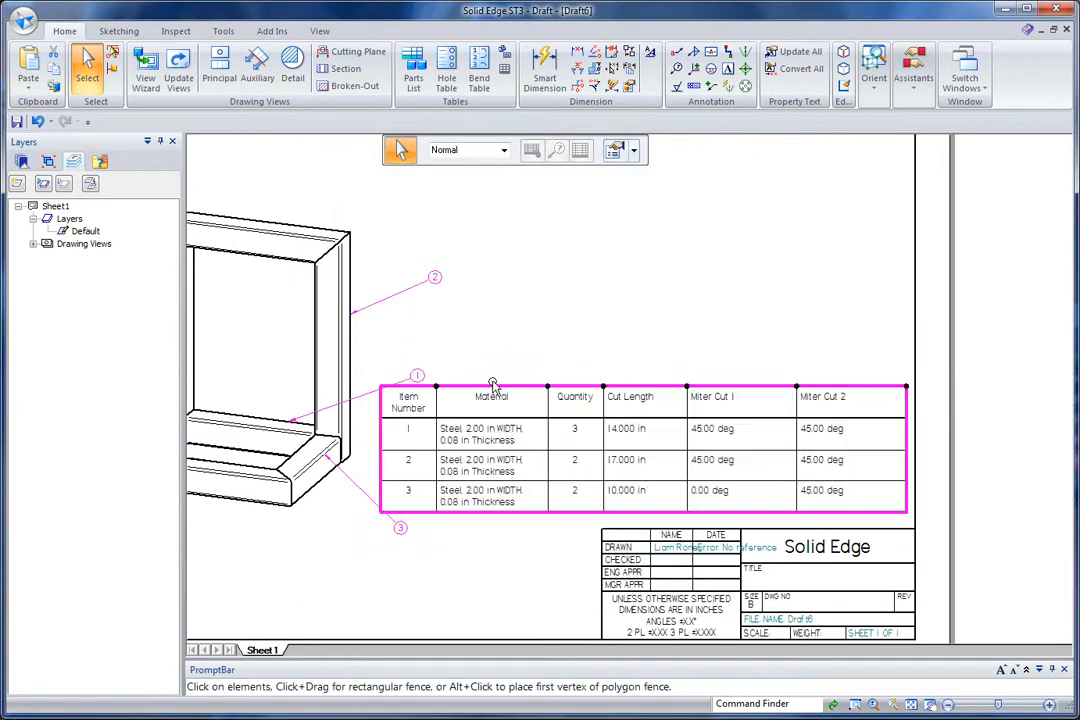
Zoom out on the sheet and bring the Frame 2.asm window to the front
scroll("down", 3)
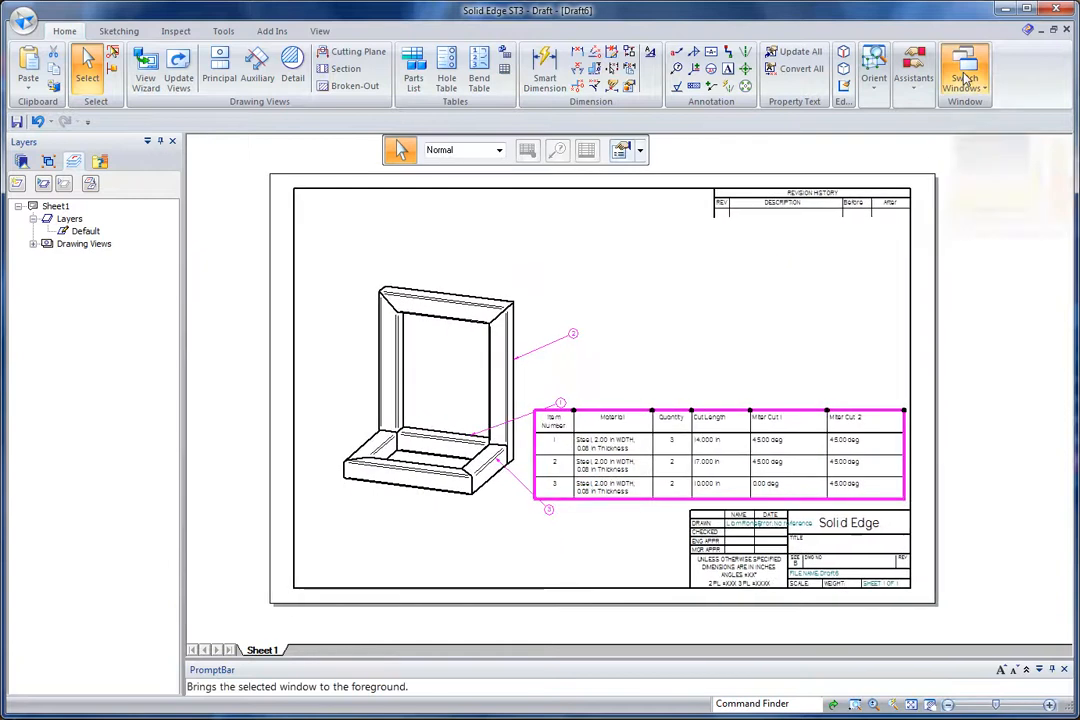
left_click(963, 70)
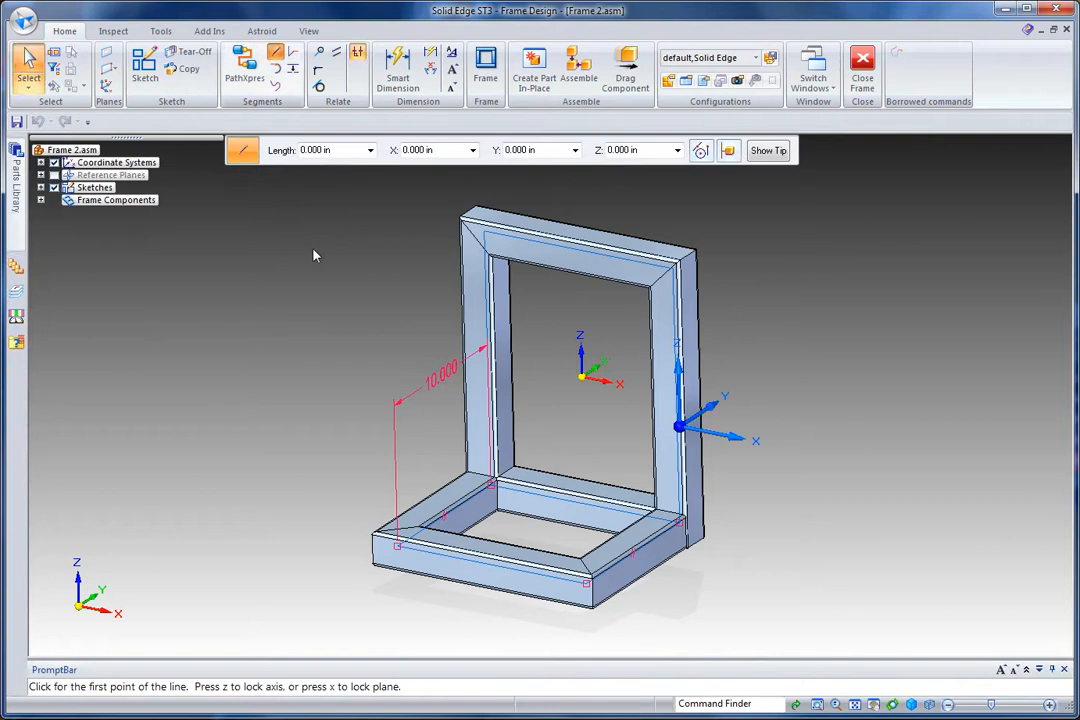
mouse_move(477, 274)
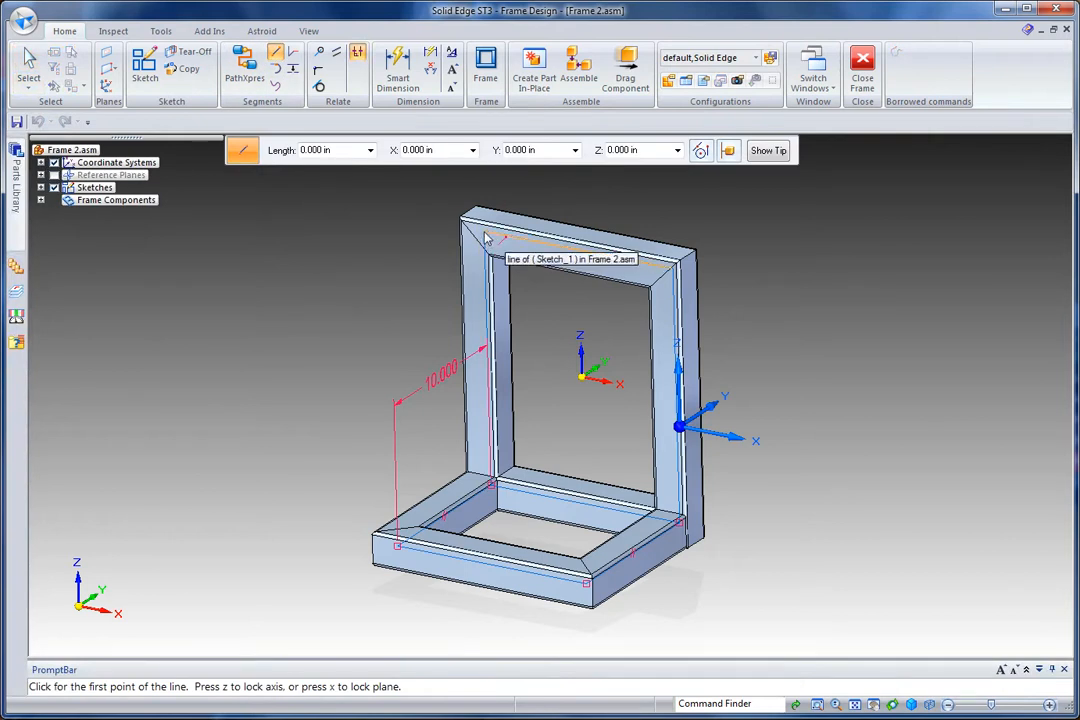
Draw a diagonal brace line from the upright frame's top corner to the opposite lower corner
left_click(489, 237)
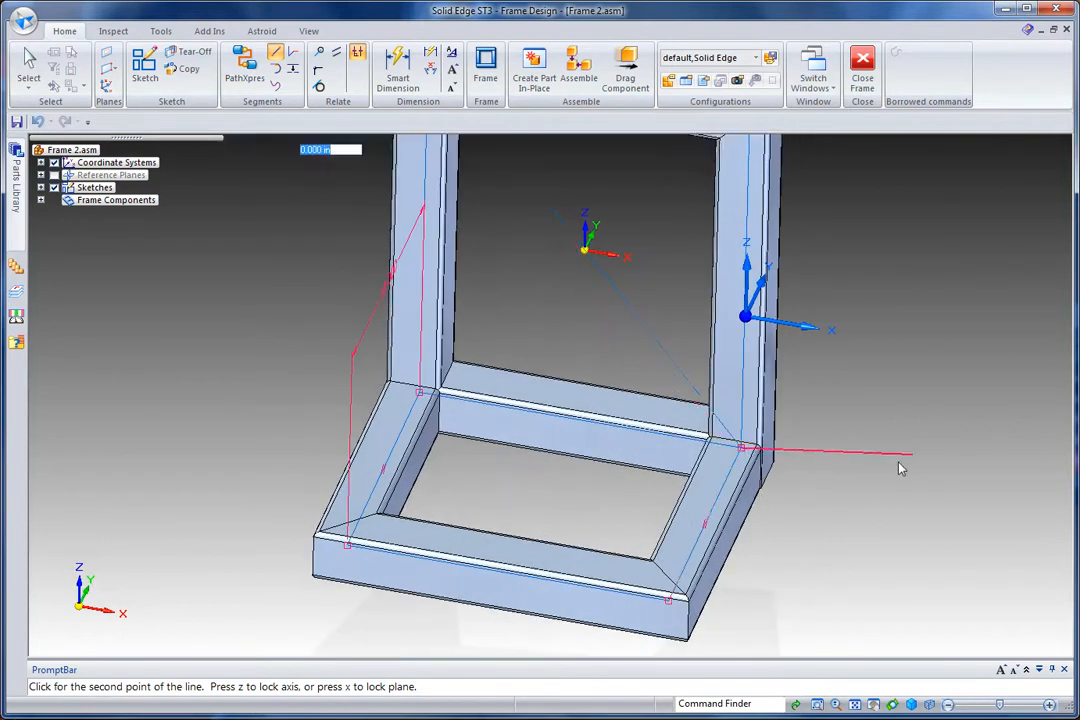
left_click(485, 70)
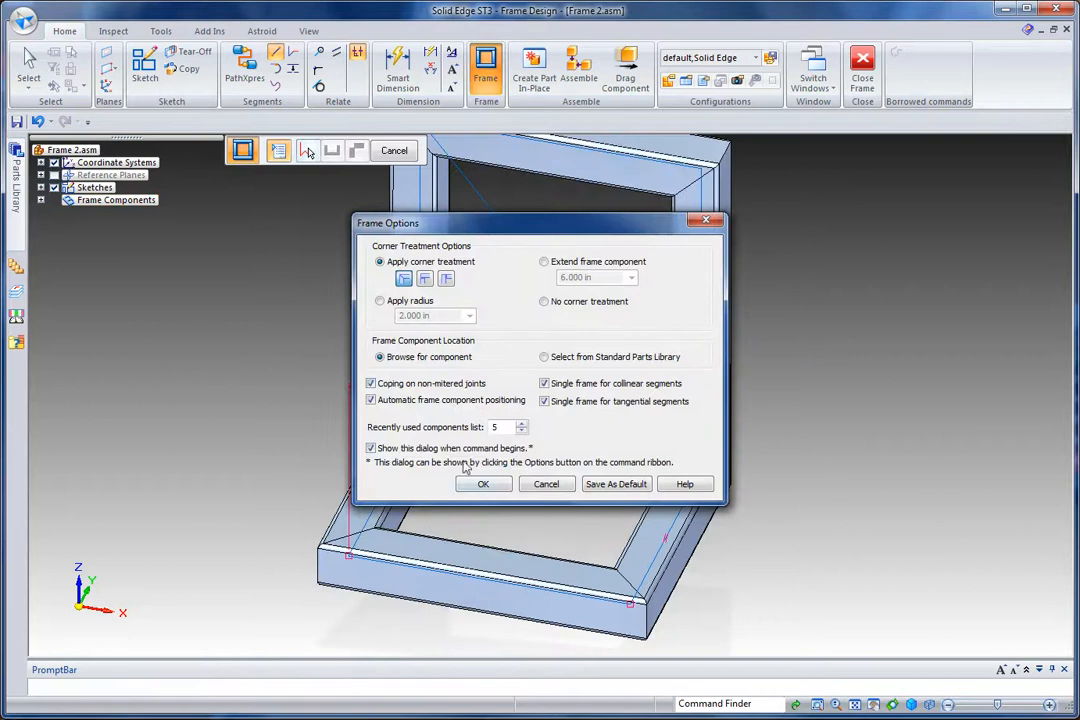
Frame the diagonal line with SquareTubing 1x1x.065 to brace the upright frame
left_click(483, 484)
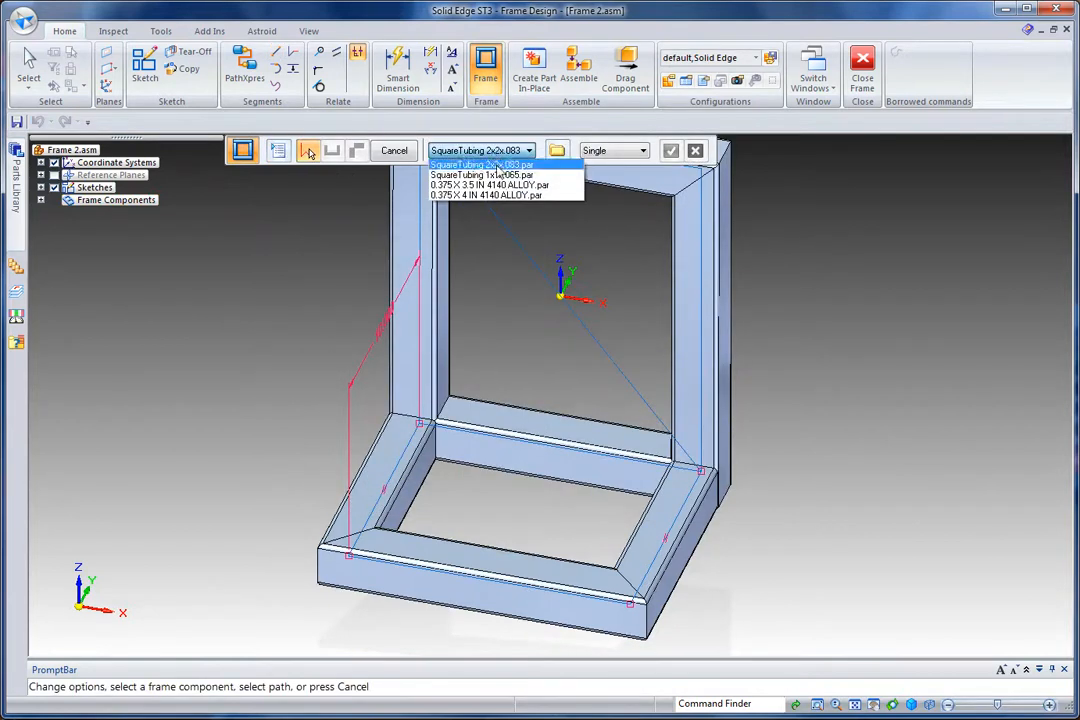
left_click(481, 174)
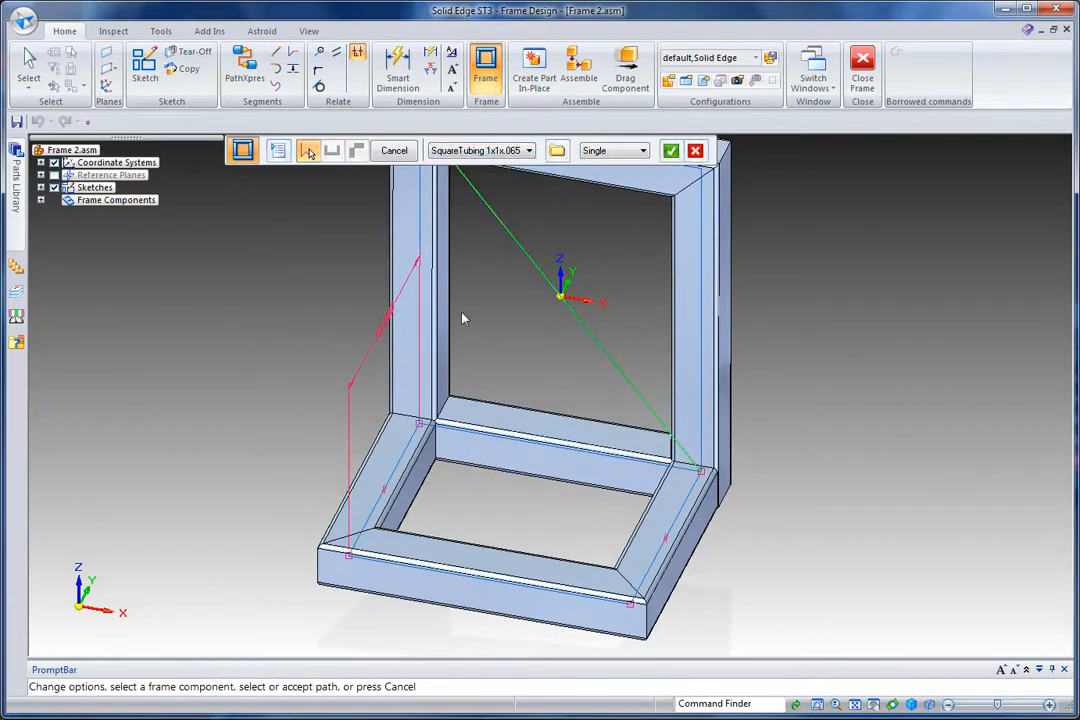
left_click(671, 150)
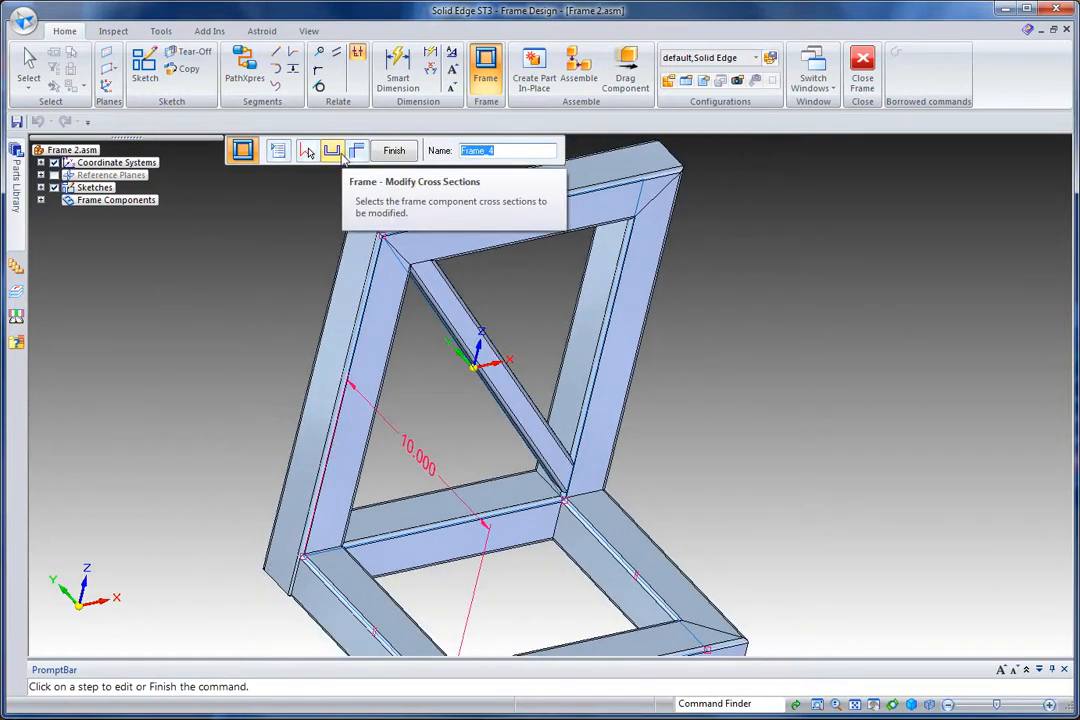
left_click(332, 150)
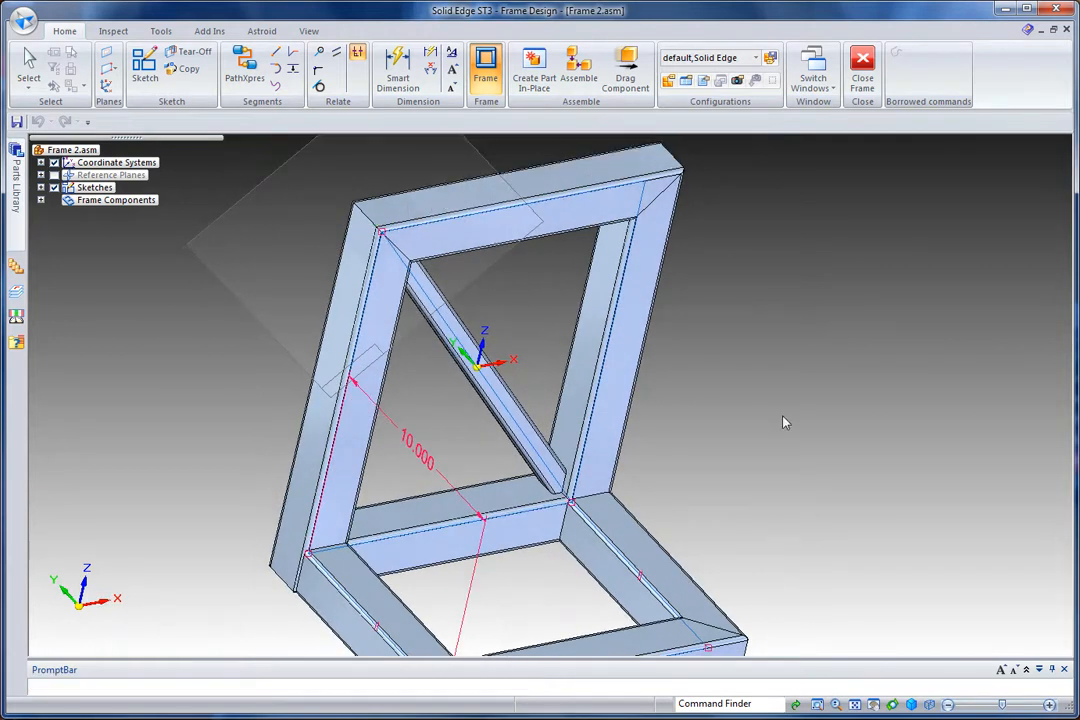
left_click(485, 69)
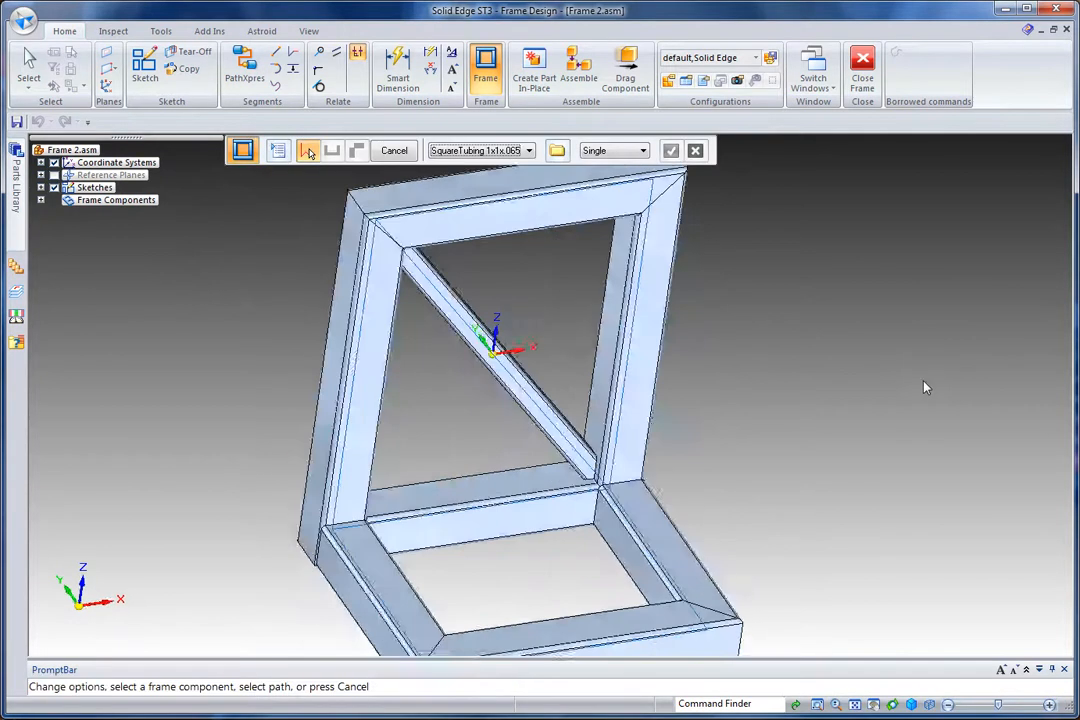